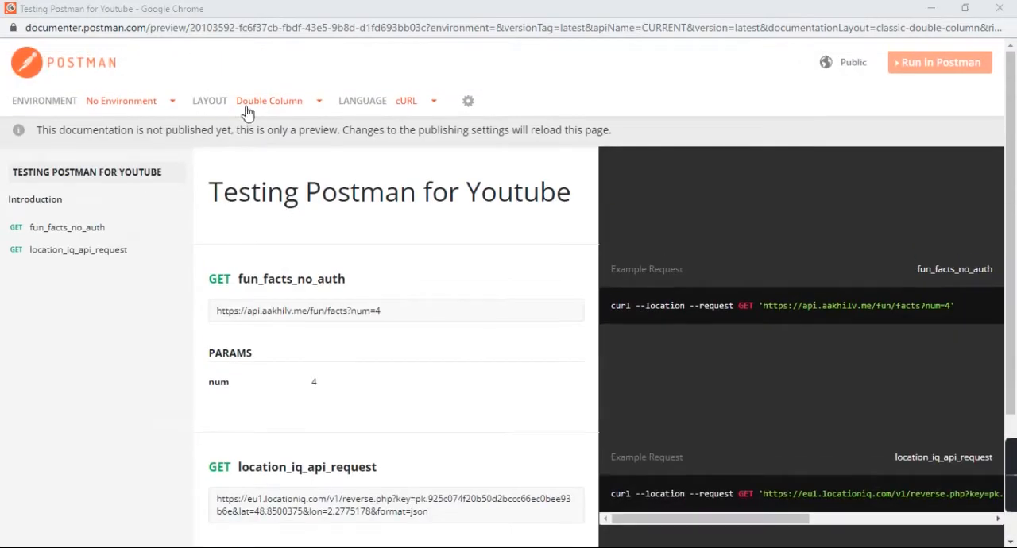
- Switch the documentation preview to Single Column layout with Java - Unirest code samples
left_click(270, 100)
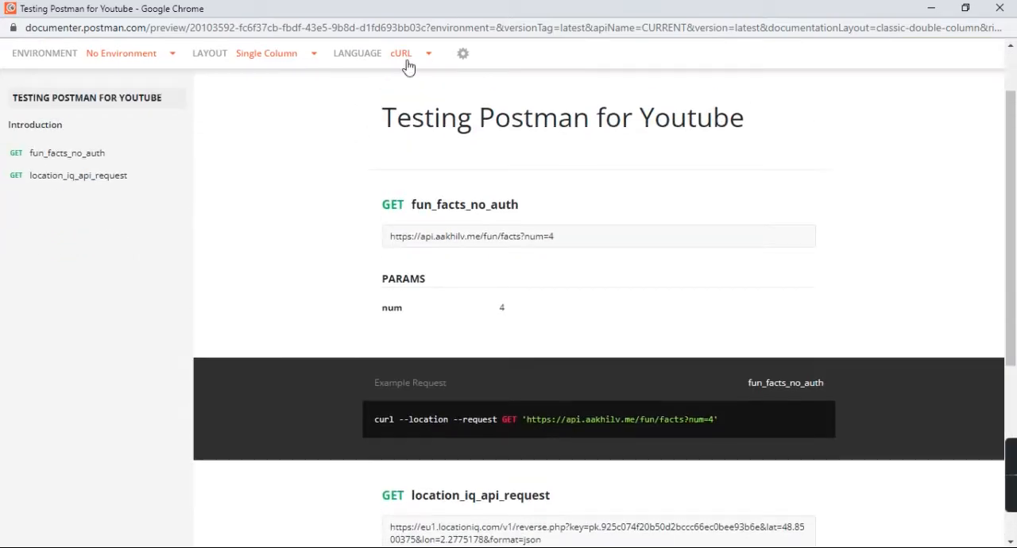
left_click(402, 53)
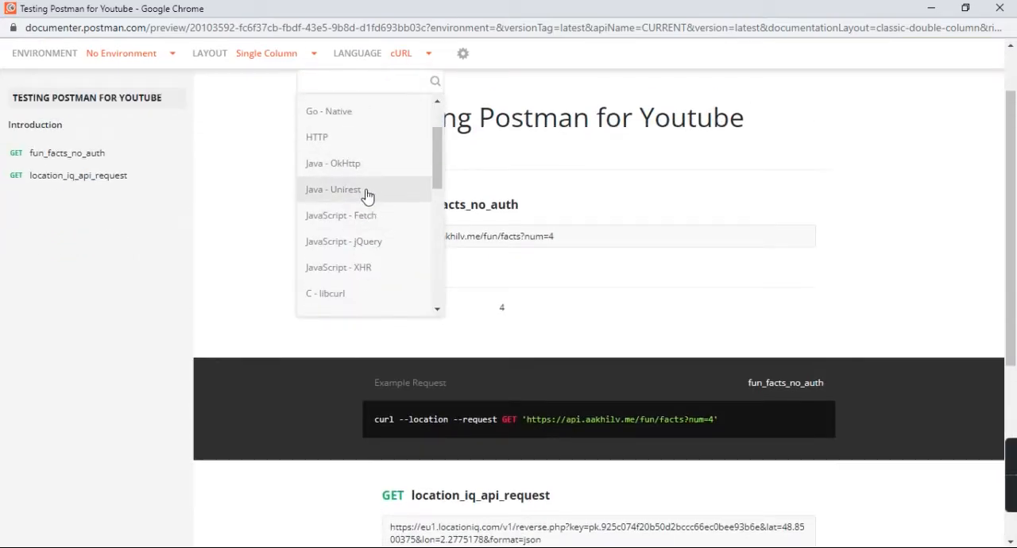
left_click(332, 189)
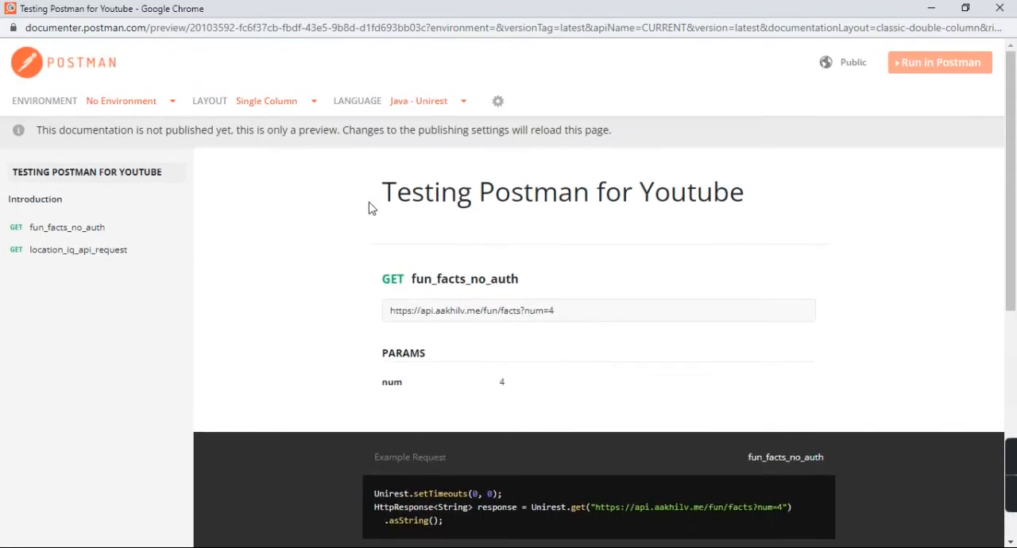
mouse_move(983, 445)
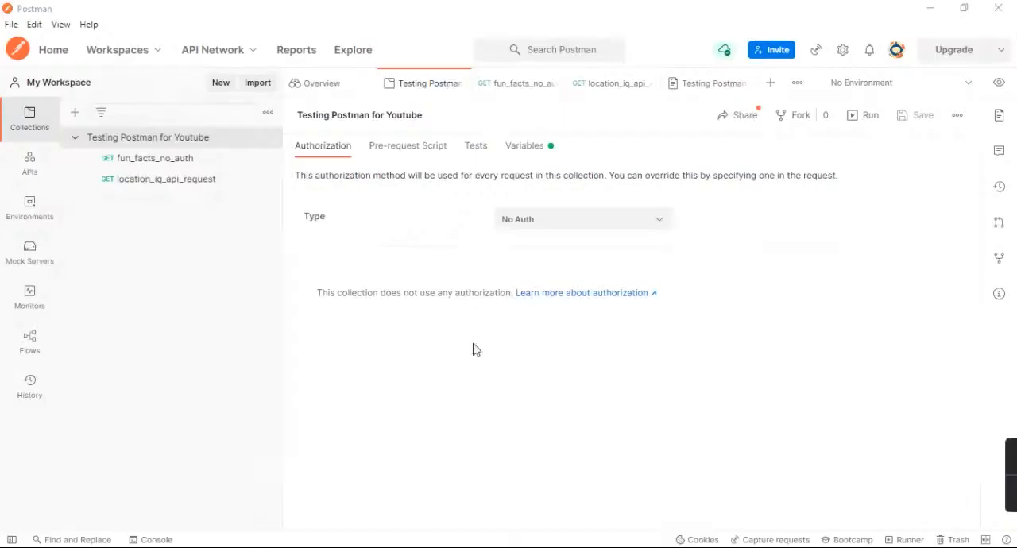
- Add two folders to the collection, named Auth and Non-Auth
left_click(516, 83)
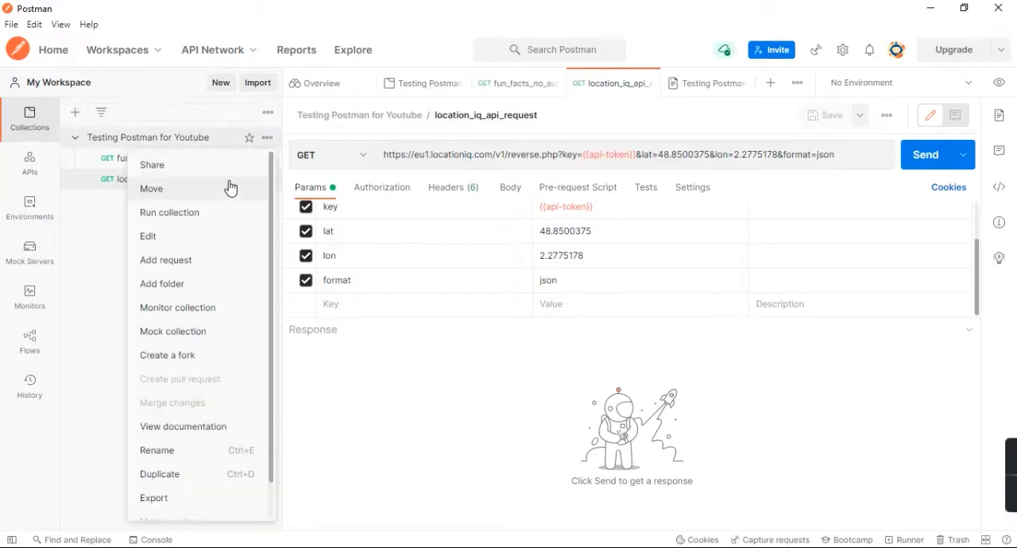
left_click(162, 284)
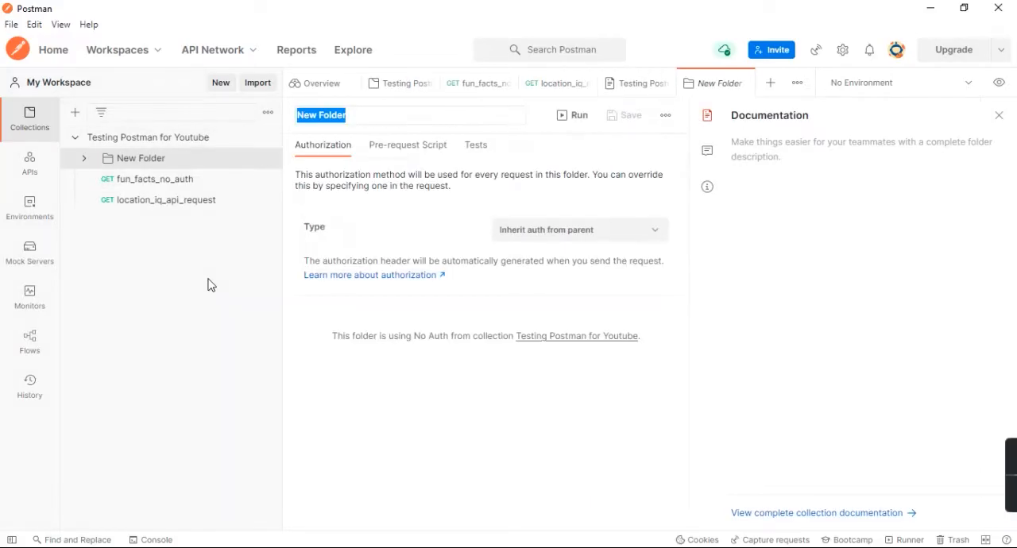
type("Auth")
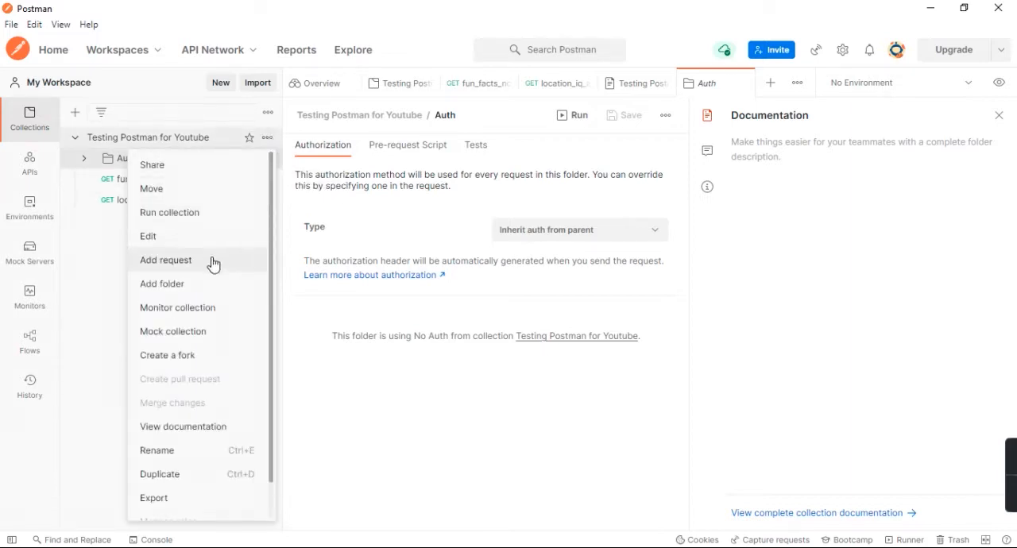
left_click(162, 284)
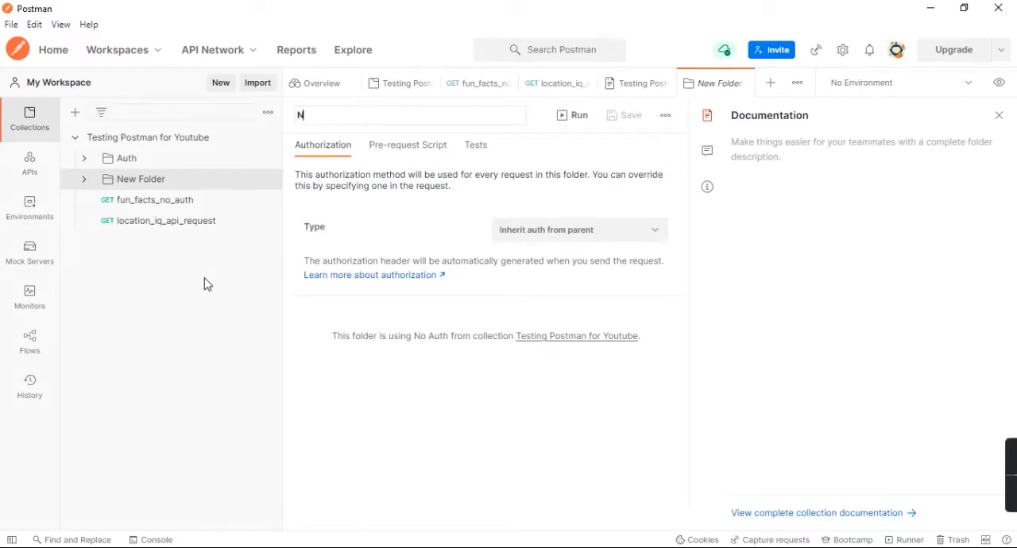
type("on-Auth")
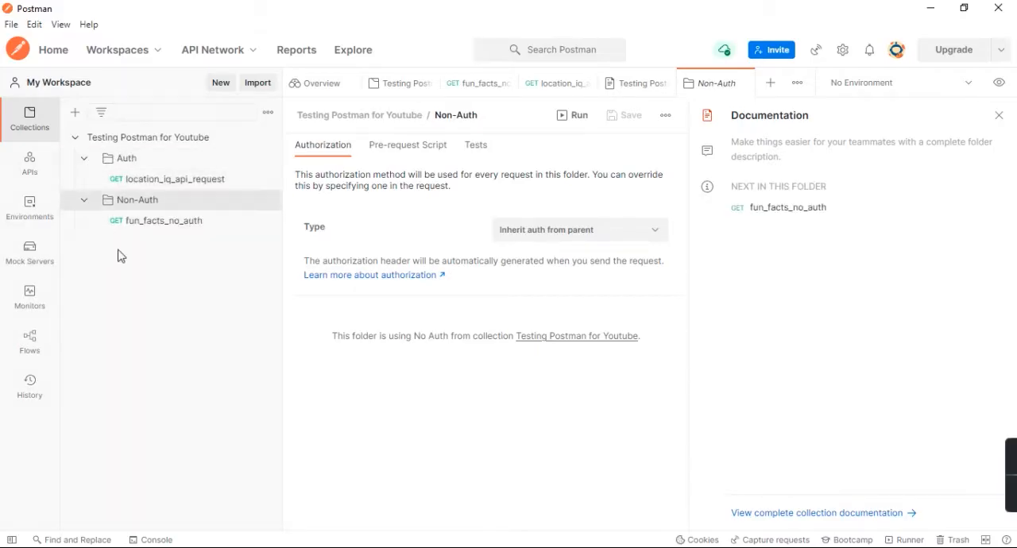
mouse_move(209, 221)
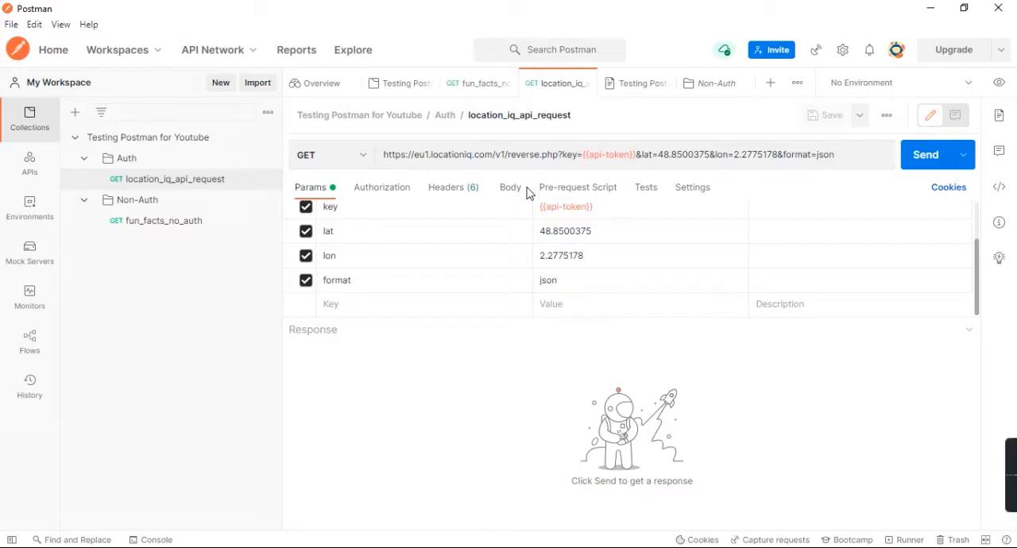
mouse_move(446, 187)
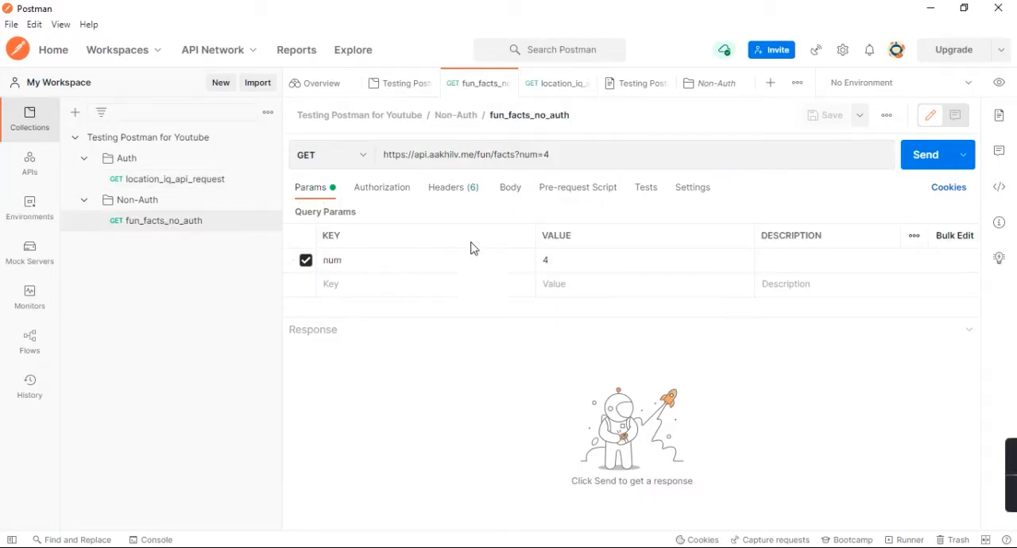
- Check fun_facts_no_auth's headers and query parameters, then send the request
left_click(453, 186)
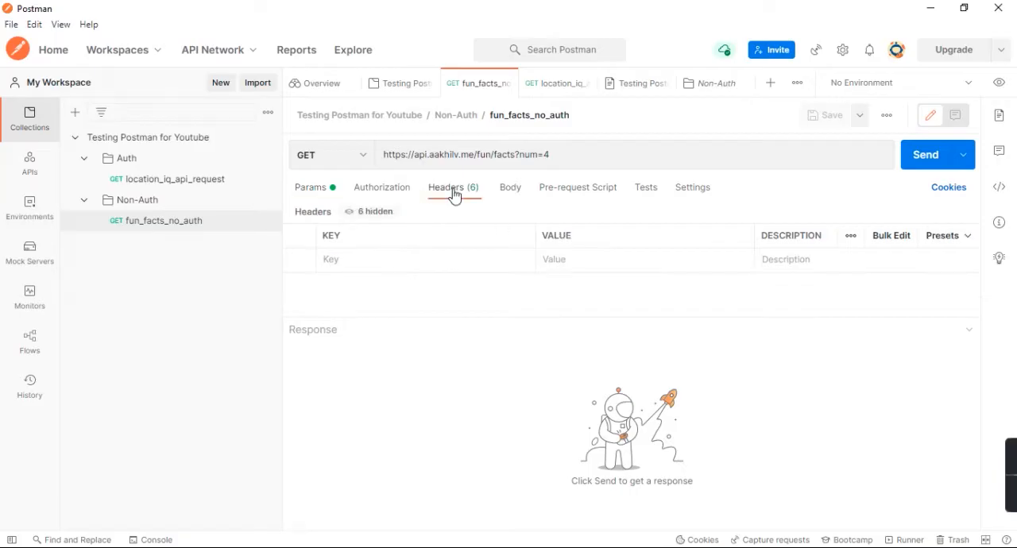
left_click(310, 187)
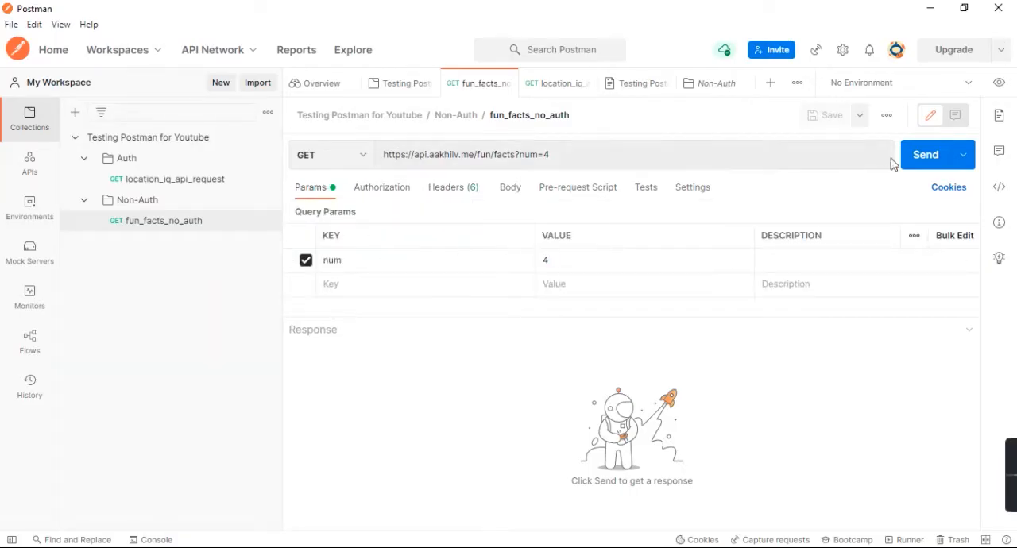
left_click(925, 155)
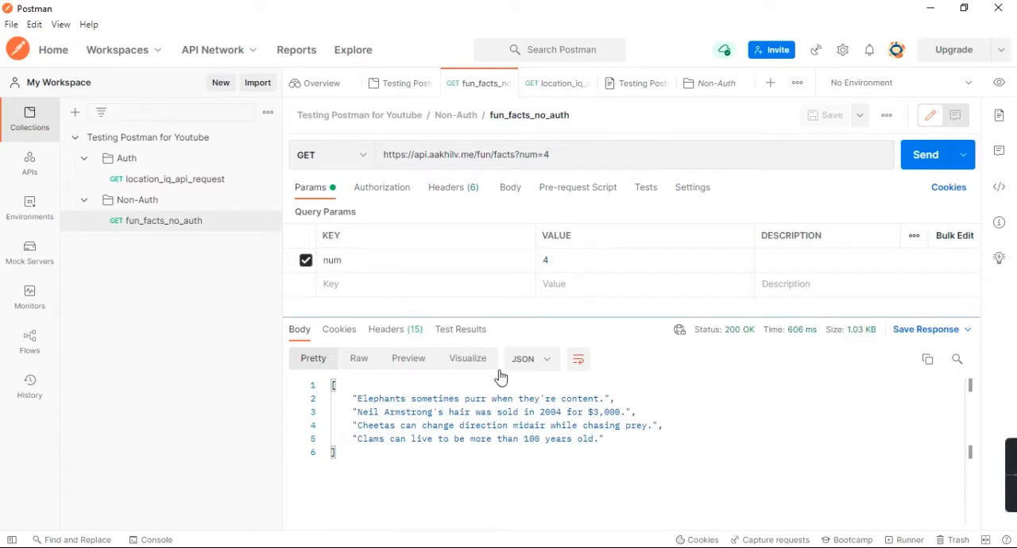
mouse_move(937, 343)
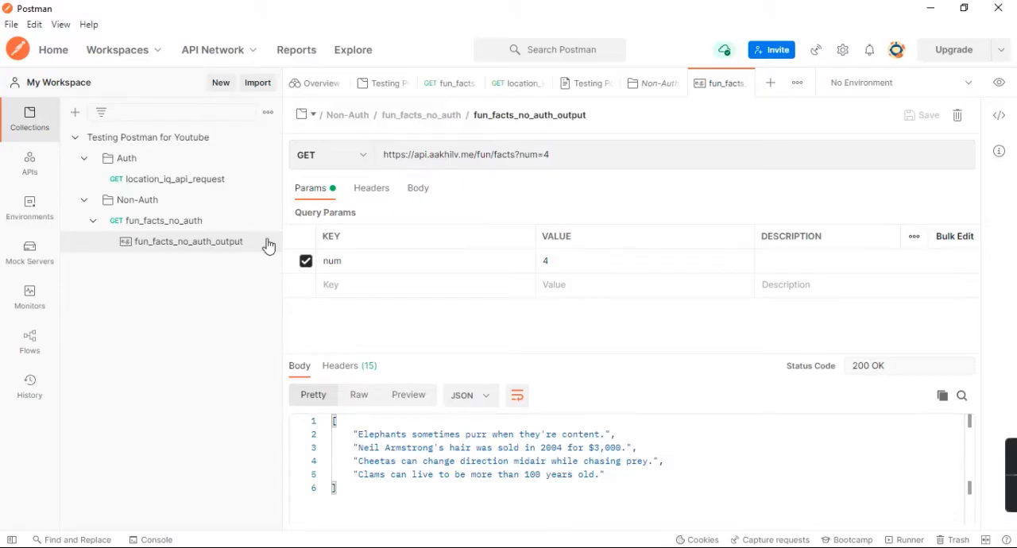
- Browse both requests, collapse and expand the folders, and reopen location_iq_api_request
left_click(174, 178)
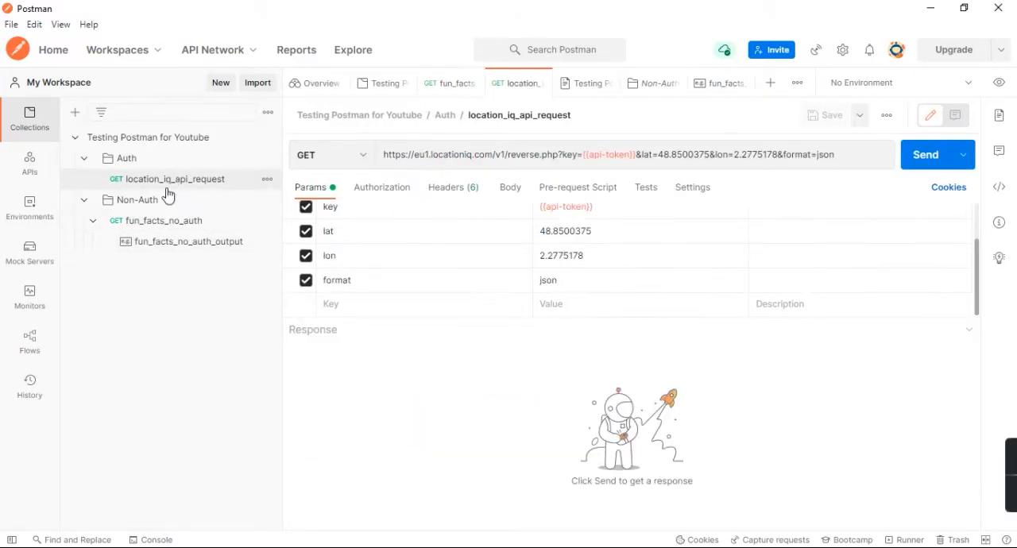
left_click(164, 220)
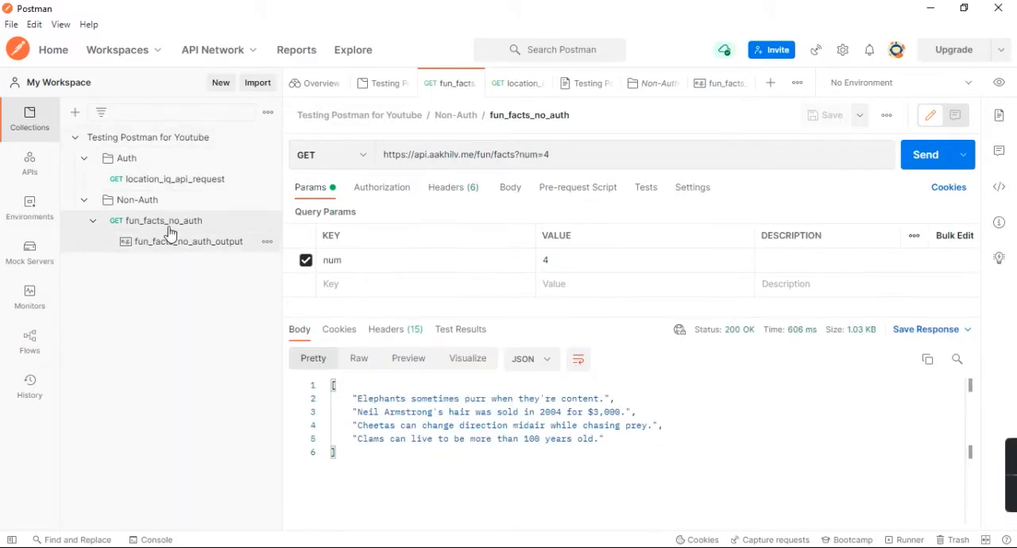
left_click(120, 158)
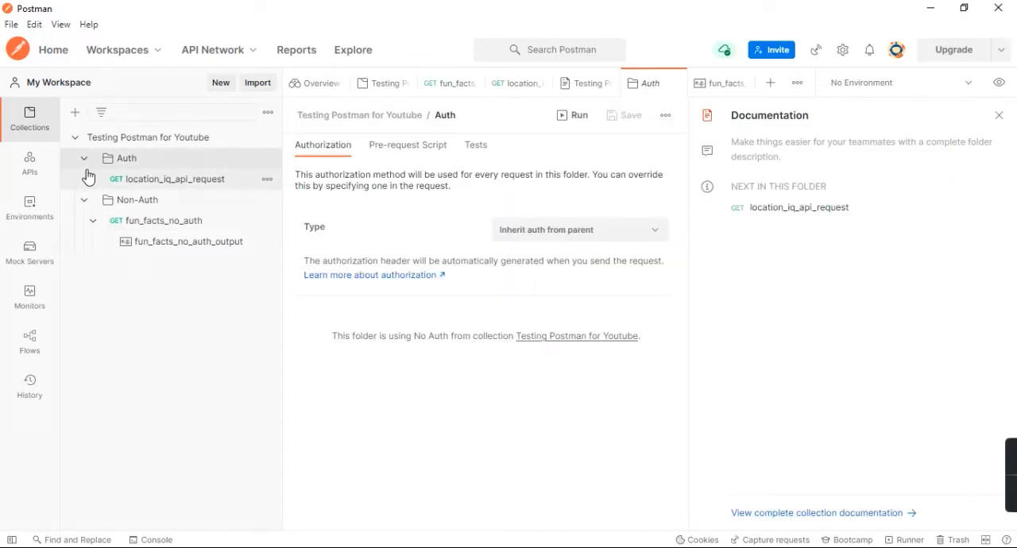
left_click(83, 157)
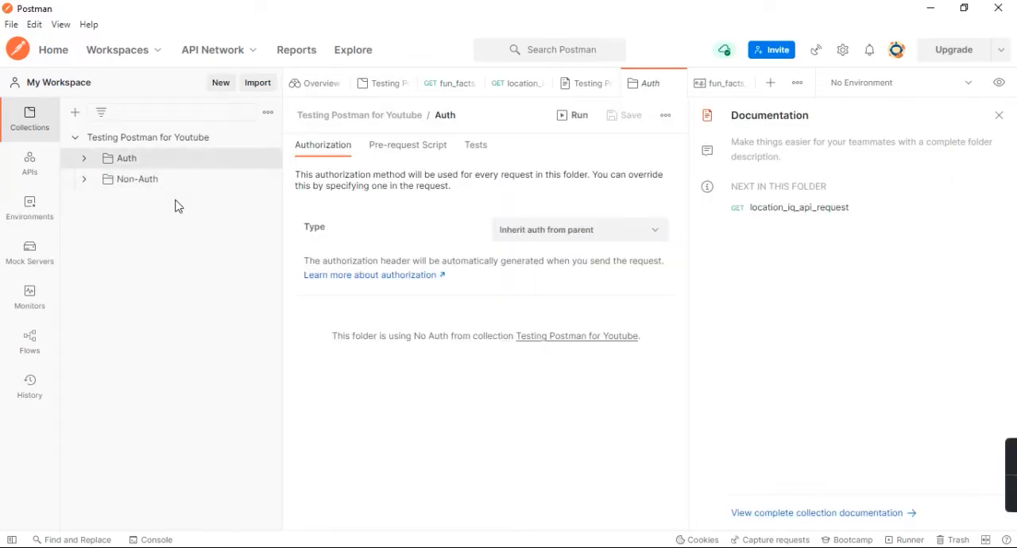
left_click(137, 178)
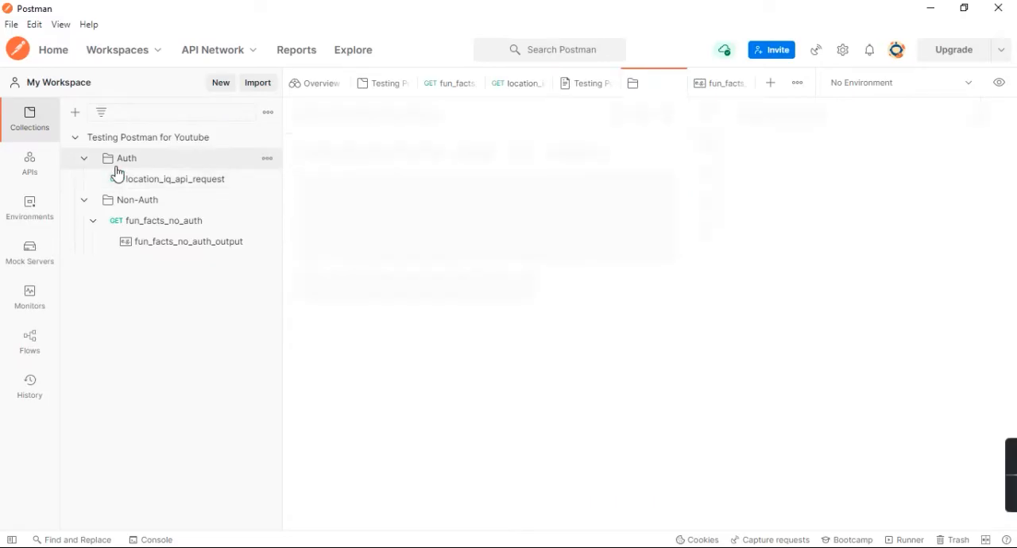
left_click(173, 179)
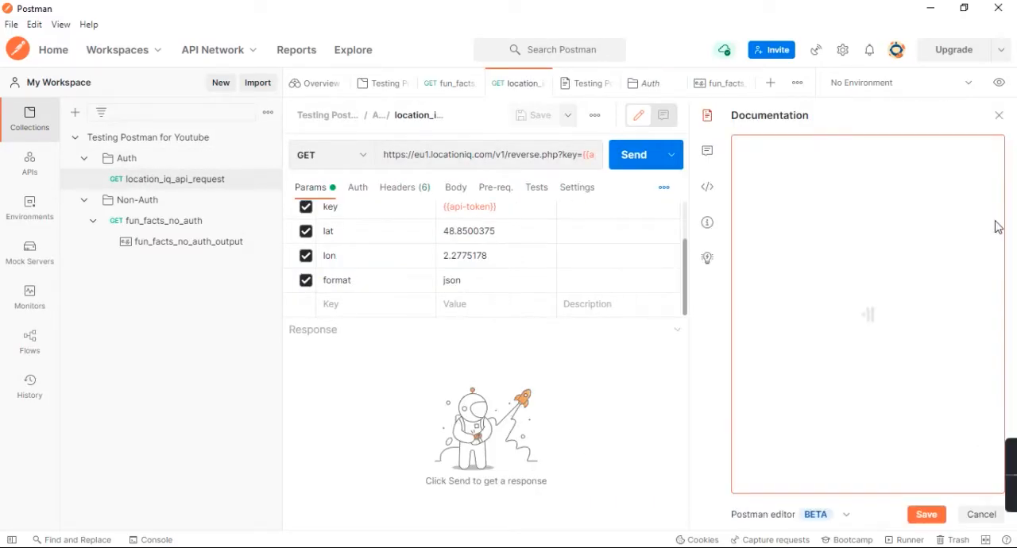
- Type 'This API allows you to get details of a location from the latitude and longitude.'
type("This A")
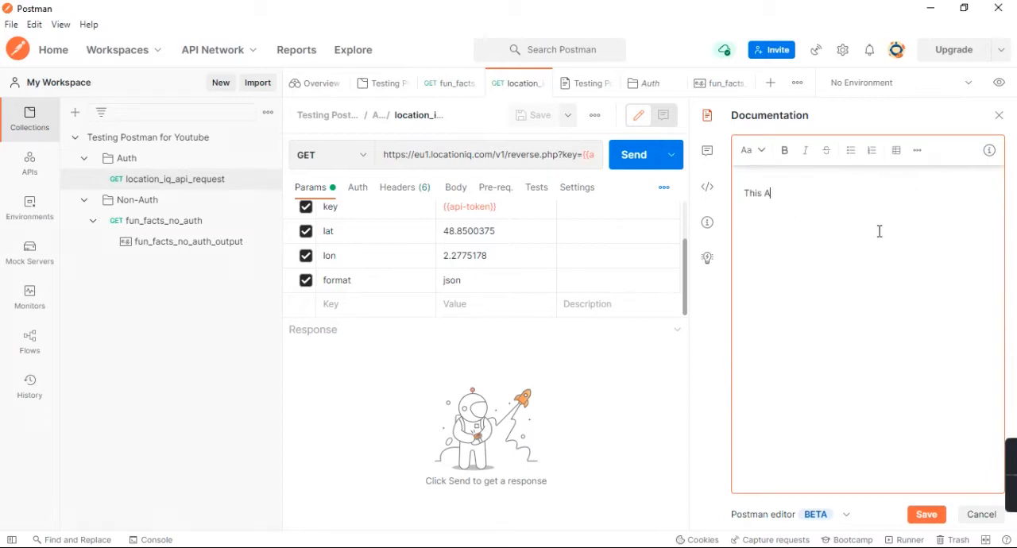
type("PI allows you to")
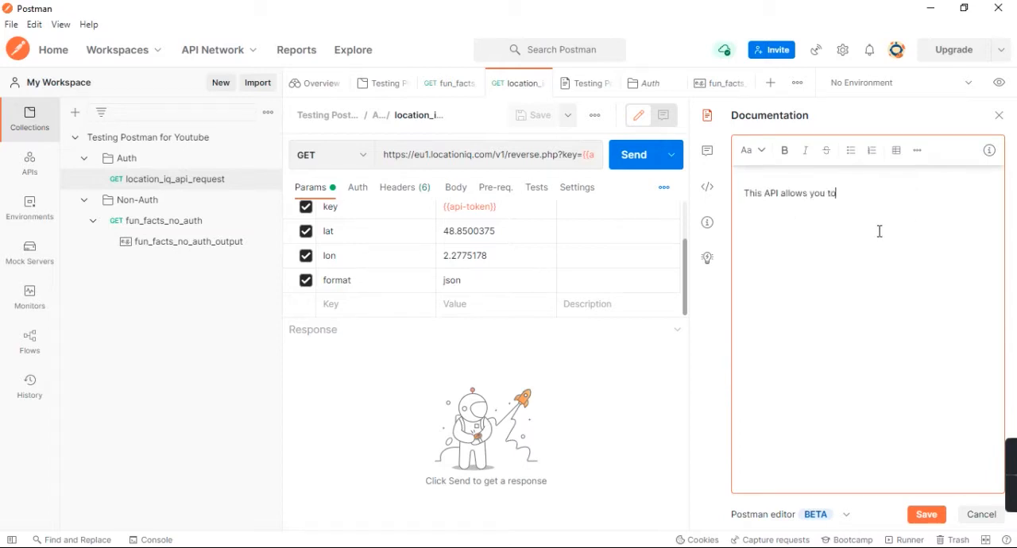
type("get details of")
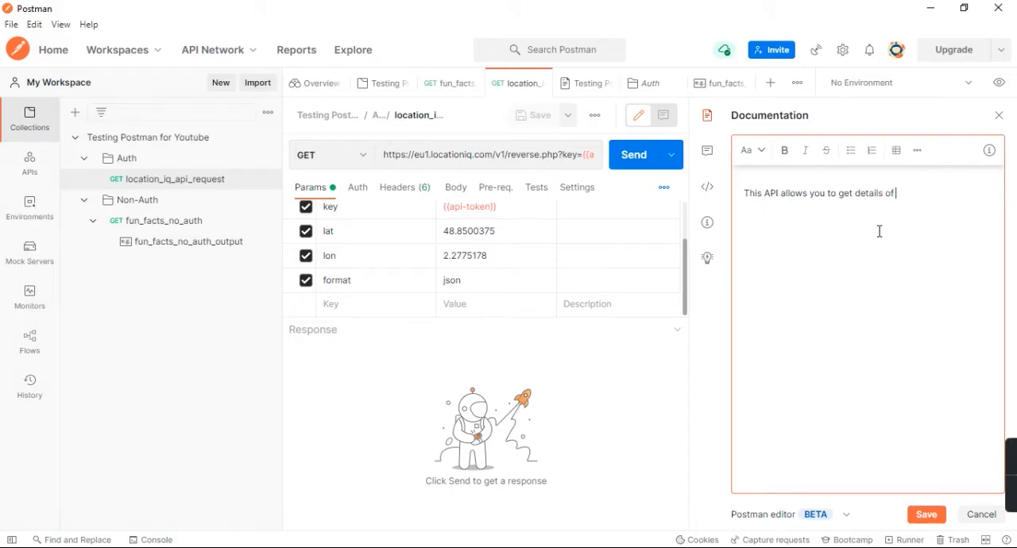
type("a location from the latitut")
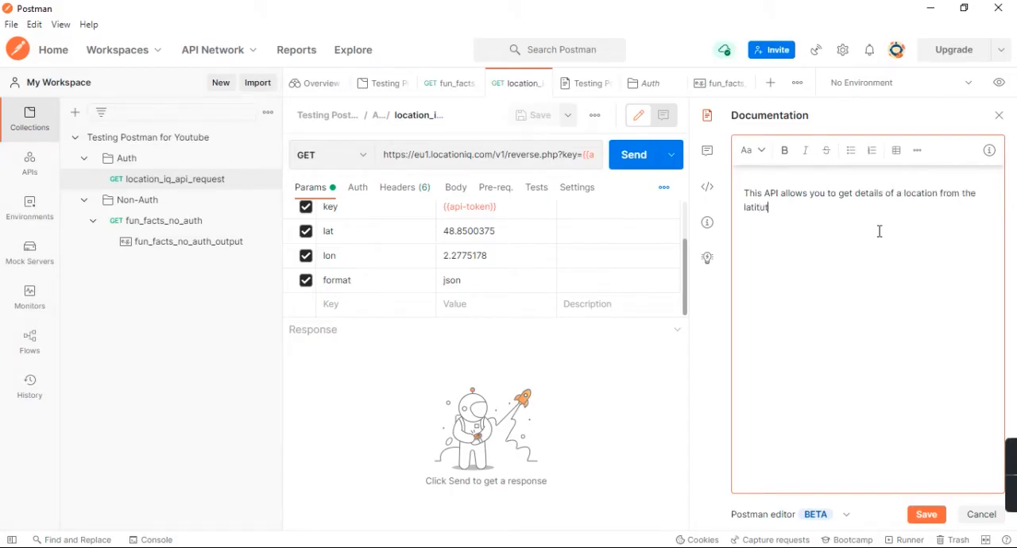
type("de and long")
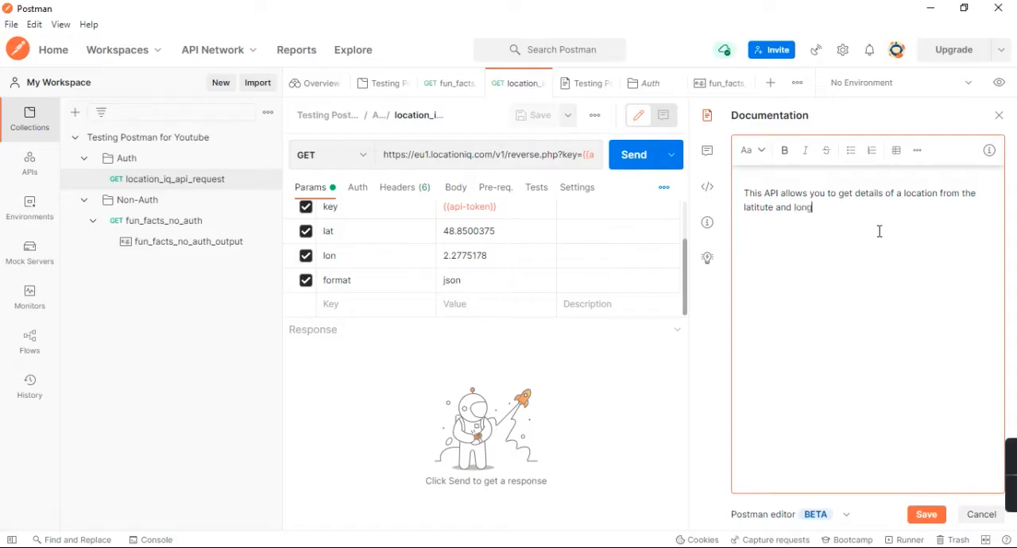
type("itude")
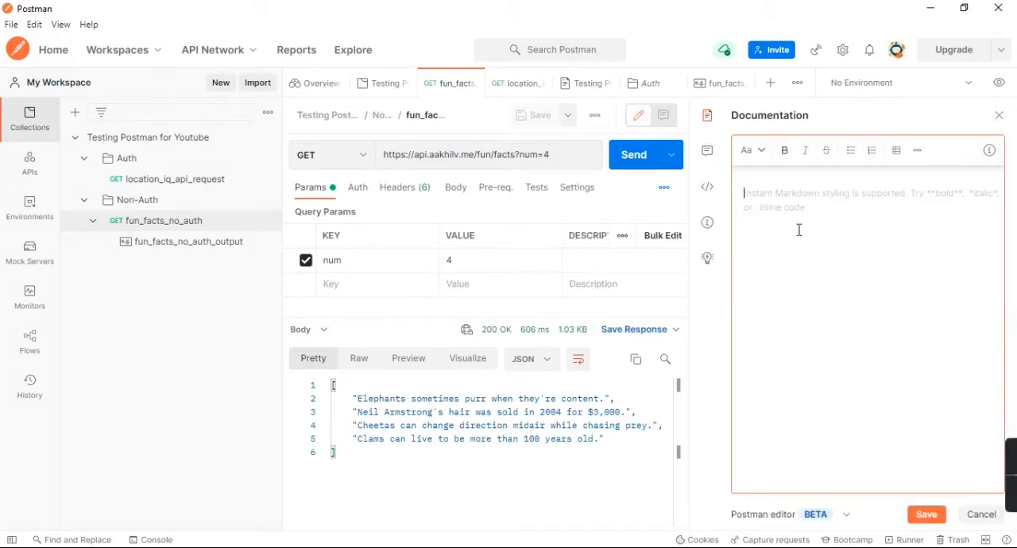
- Write a fun_facts_no_auth description saying the API allows you to get random facts
type("This AP")
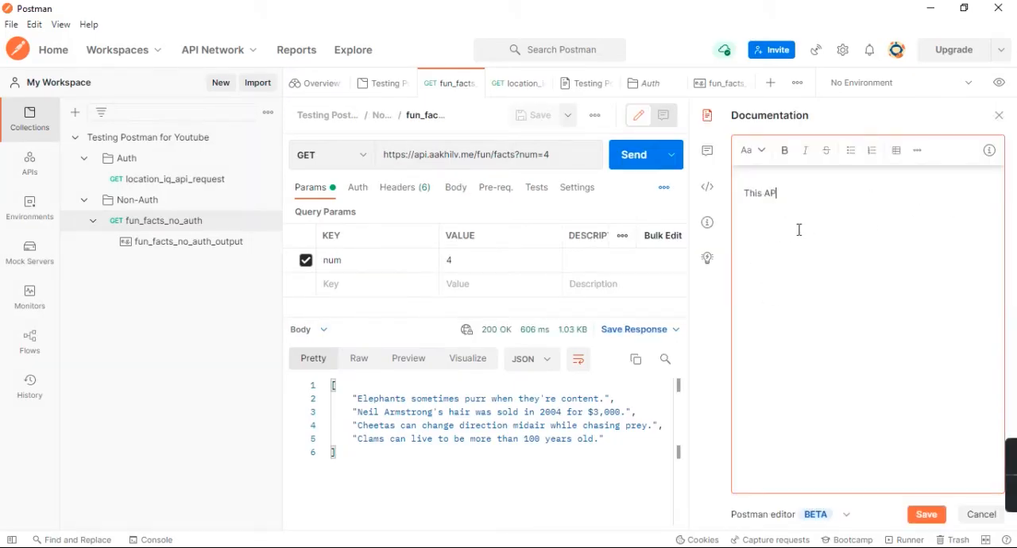
type("allows you to")
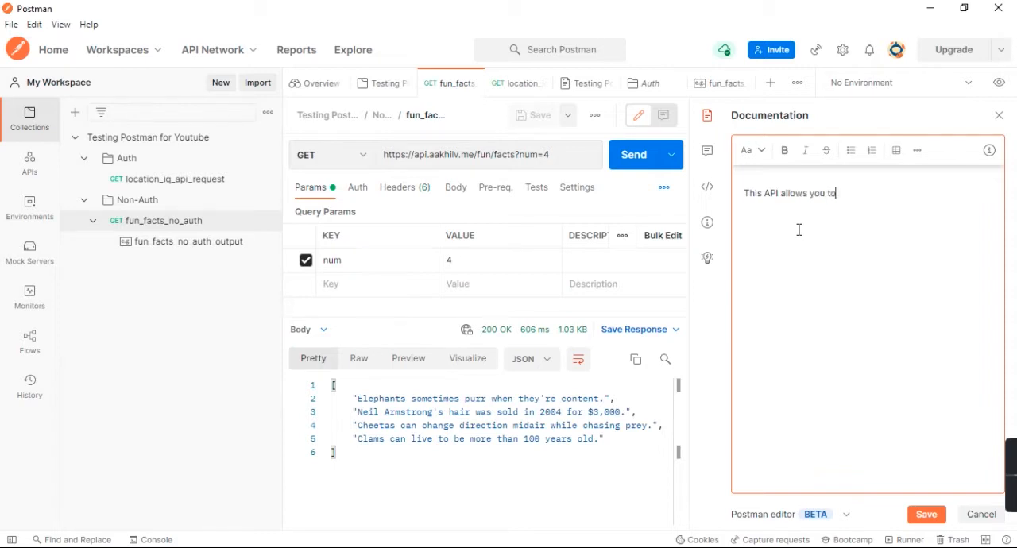
type("get acts f")
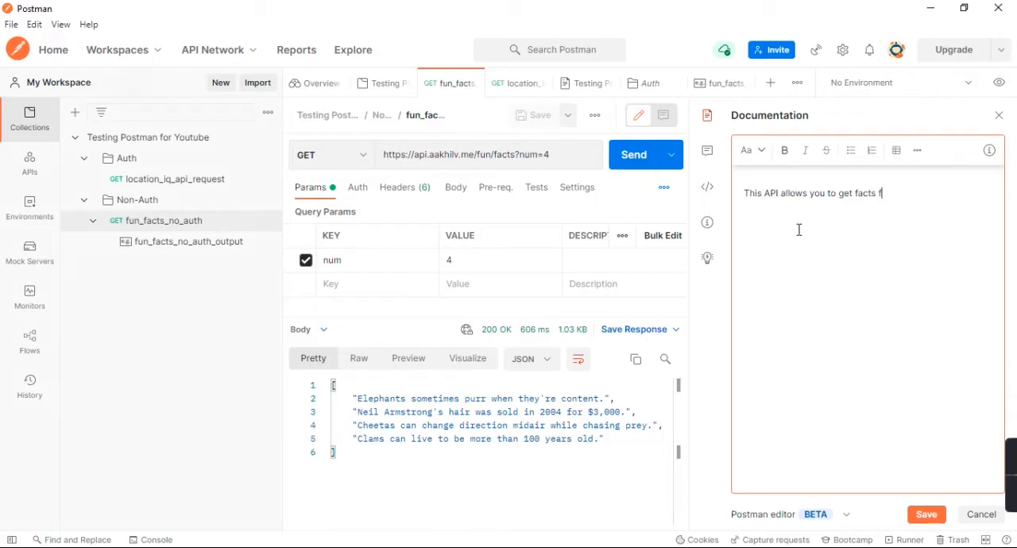
type("rand")
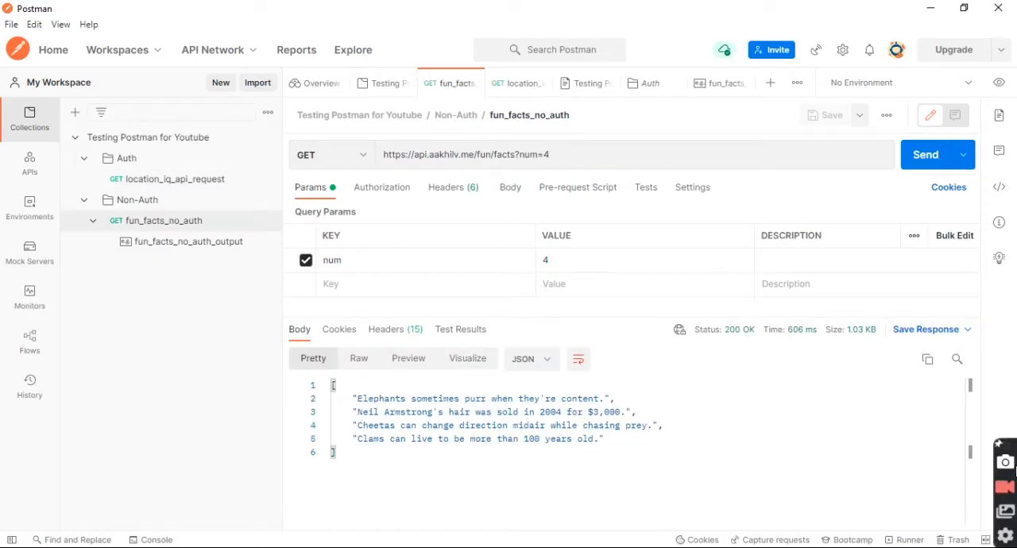
- Set the Testing Postman for Youtube description to 'This is a sample API documentation for YouTube.'
left_click(147, 136)
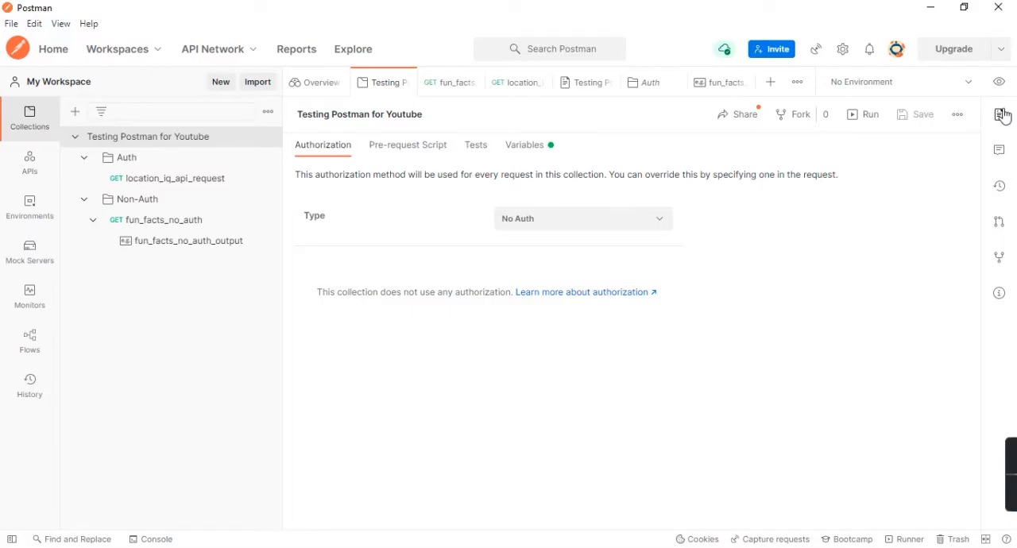
left_click(998, 114)
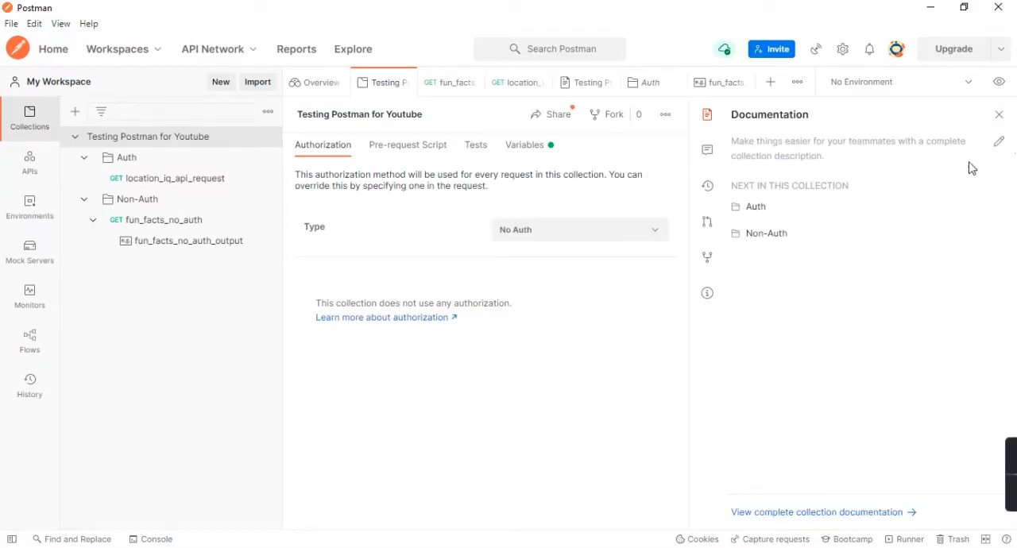
type("This is a sample API documentation for Y")
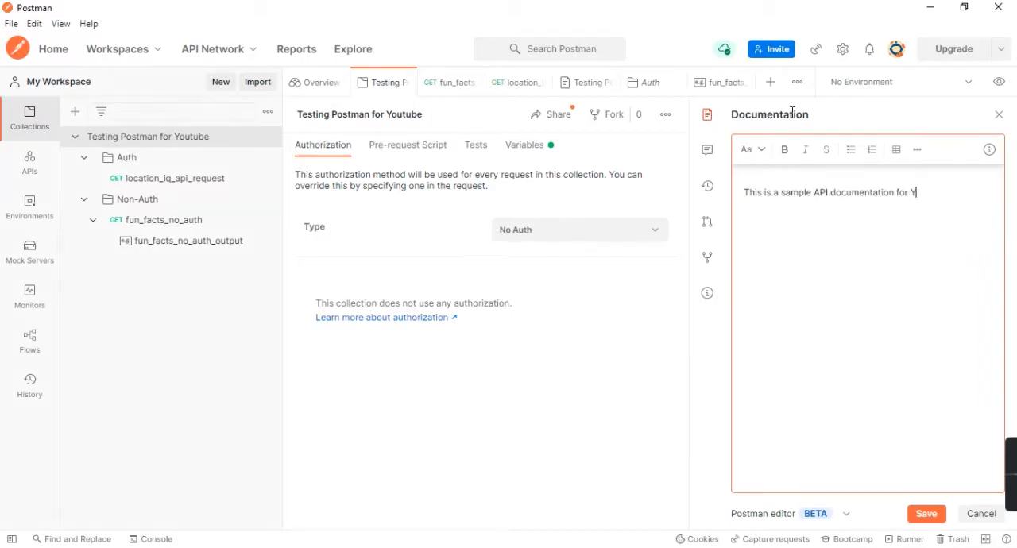
type("ouTube.")
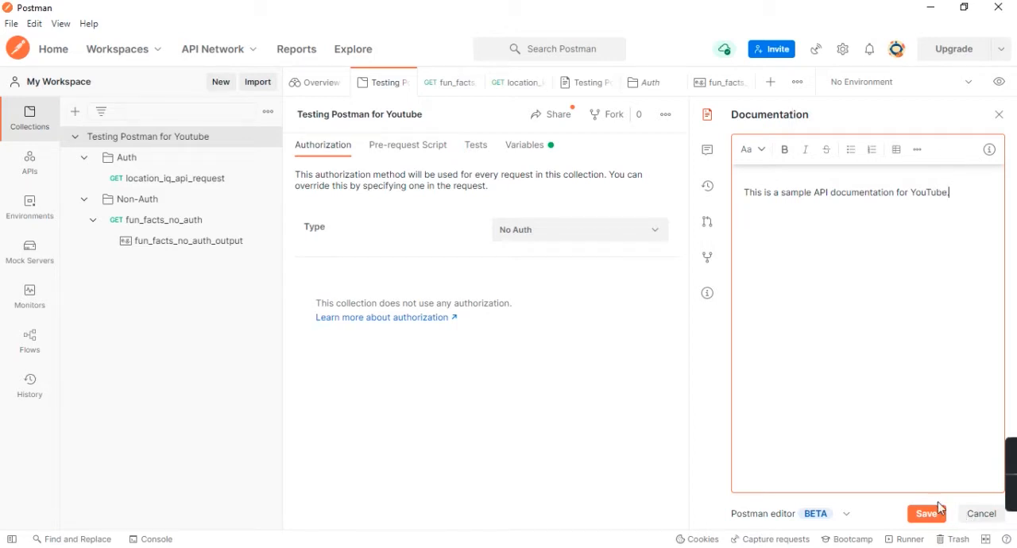
left_click(925, 513)
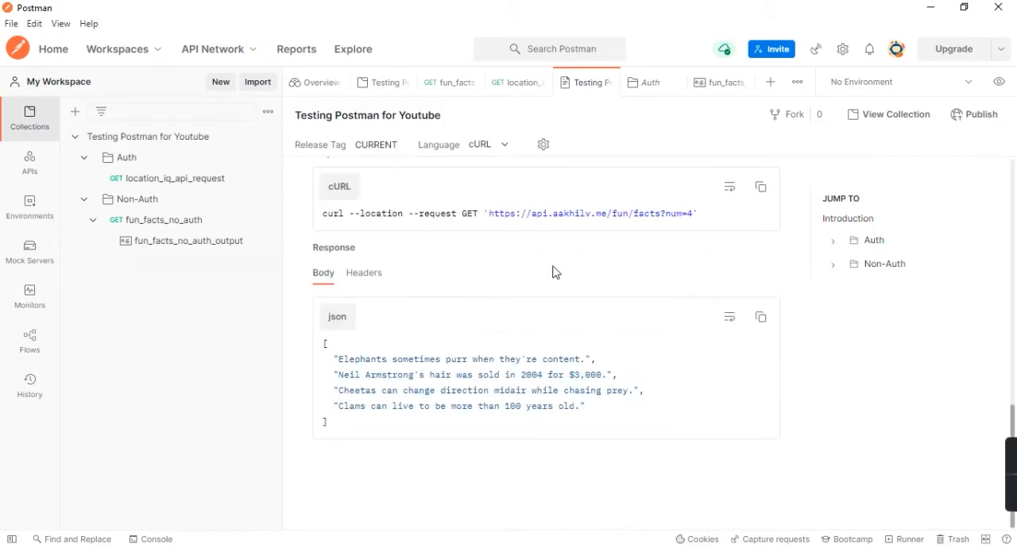
- Scroll through the complete collection documentation and start publishing it
scroll("down", 3)
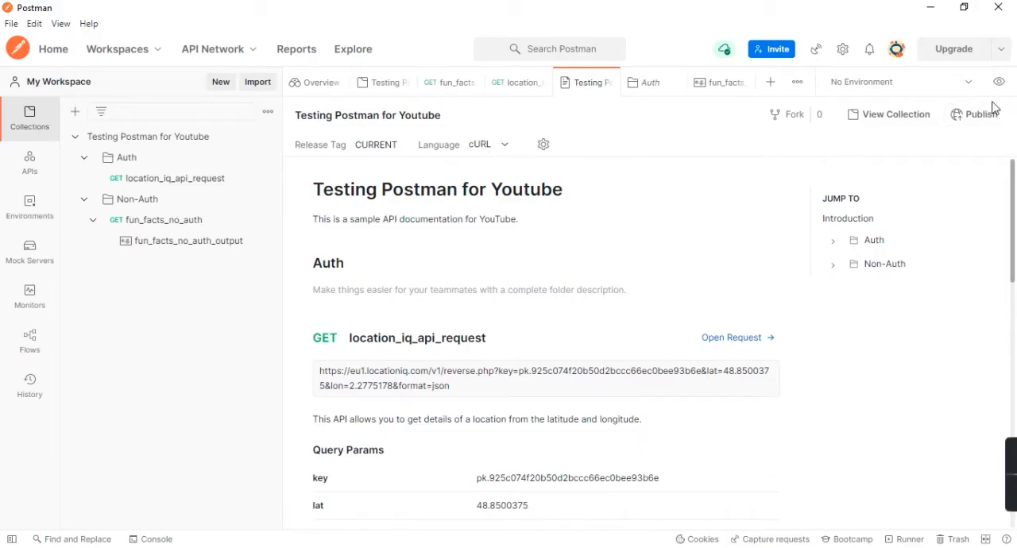
left_click(980, 113)
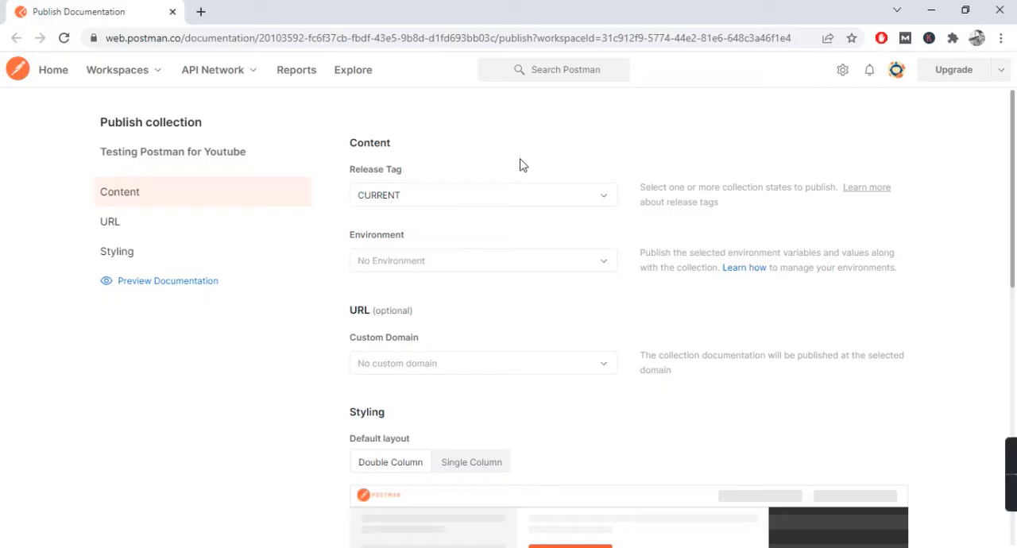
mouse_move(189, 265)
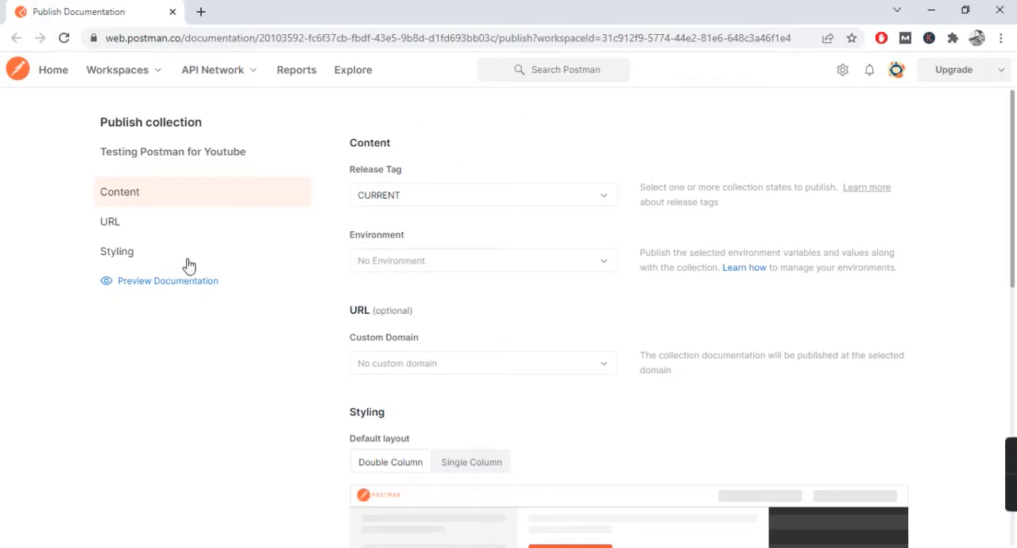
left_click(167, 280)
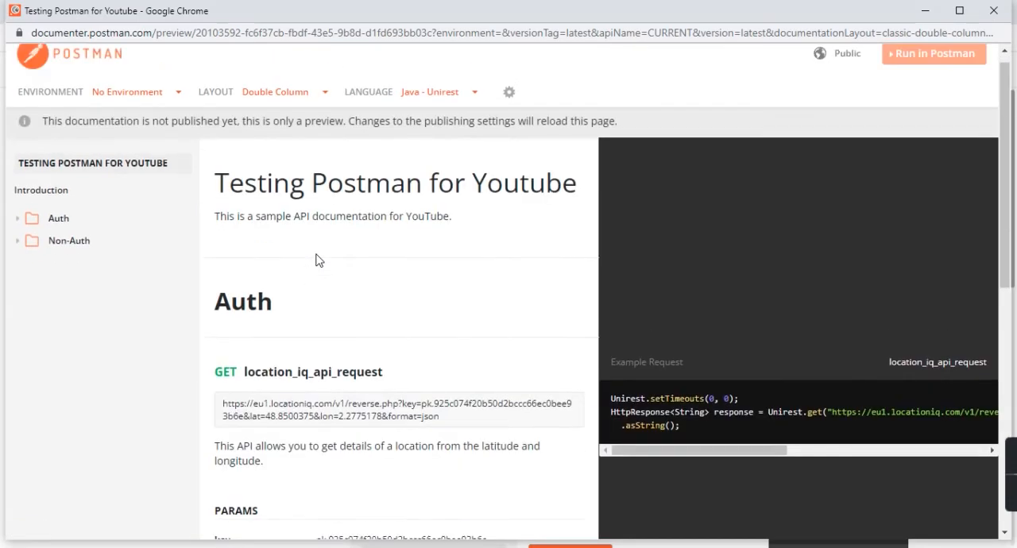
left_click(430, 91)
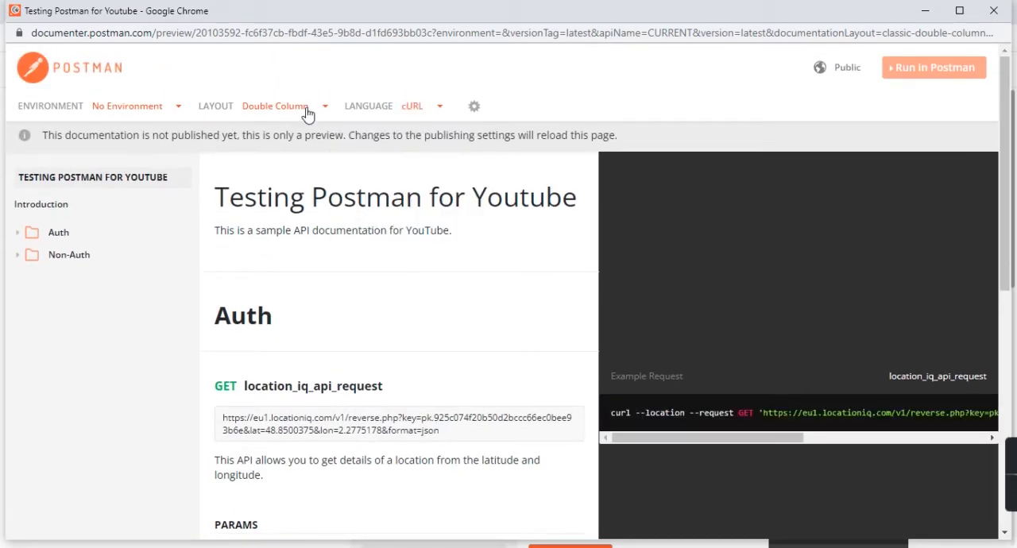
left_click(275, 105)
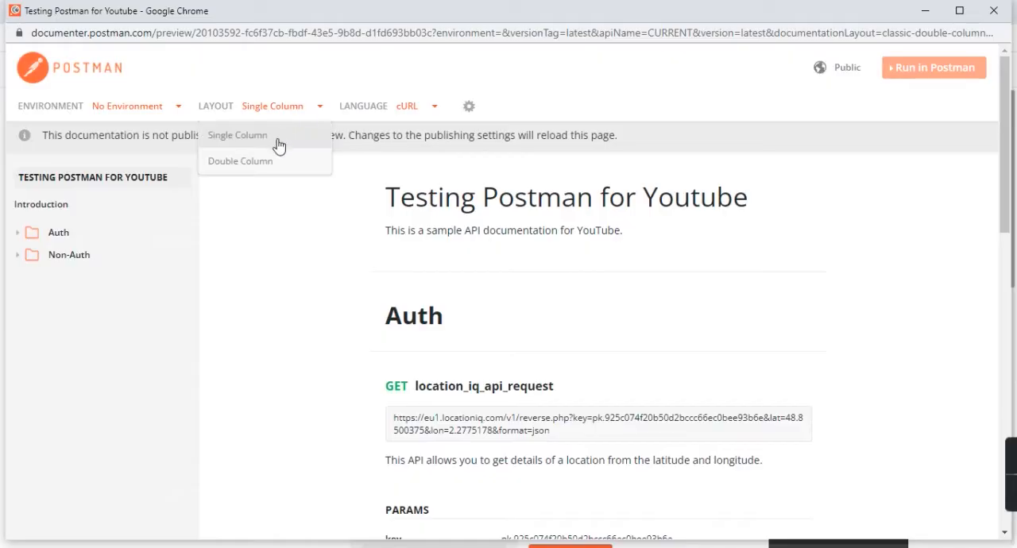
left_click(240, 161)
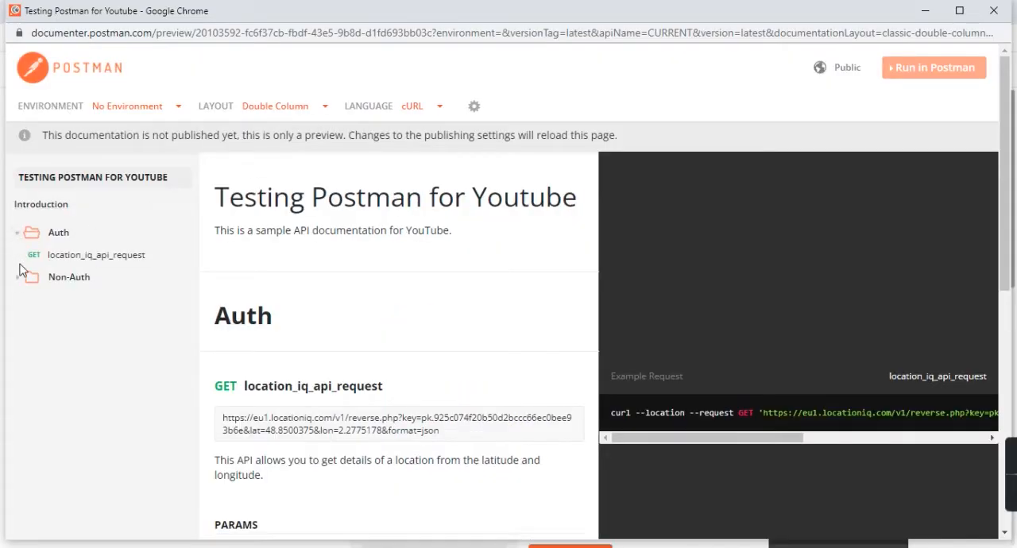
left_click(69, 277)
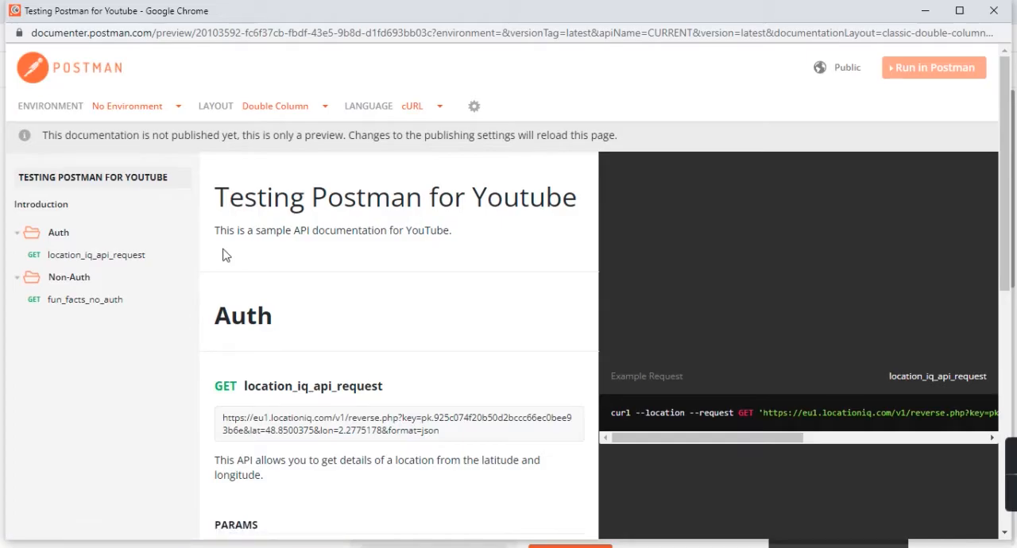
scroll("down", 3)
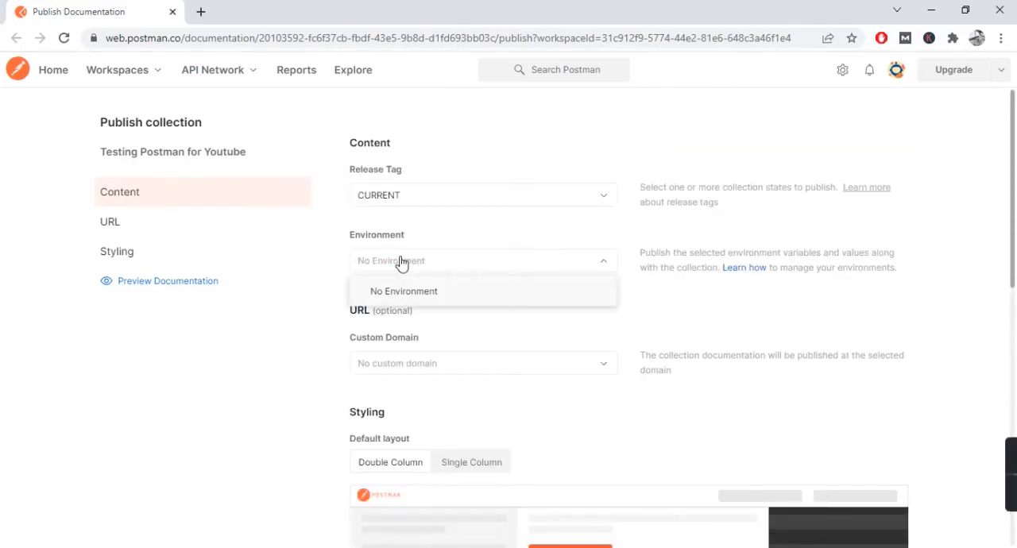
- Publish the documentation keeping the default environment and no custom domain
left_click(482, 363)
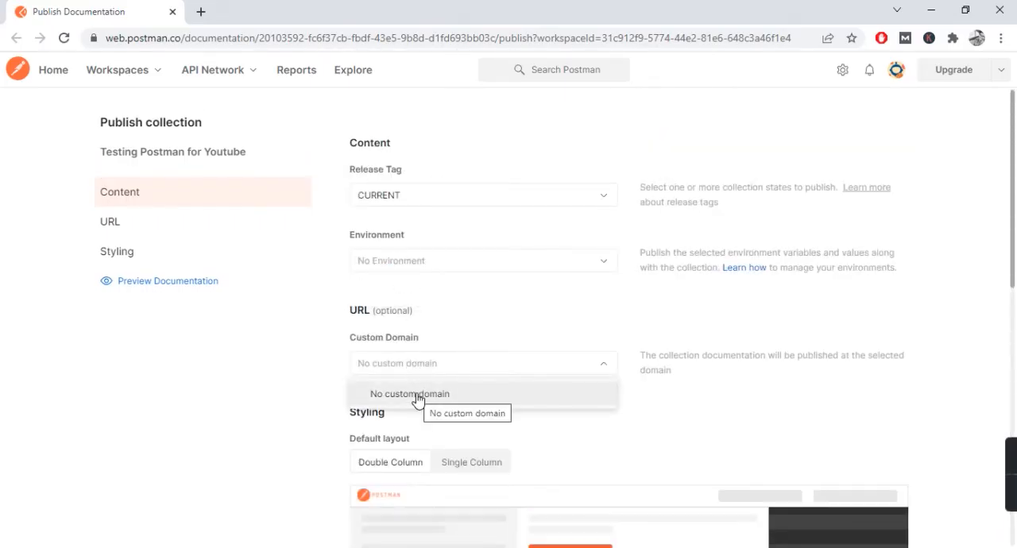
scroll("down", 3)
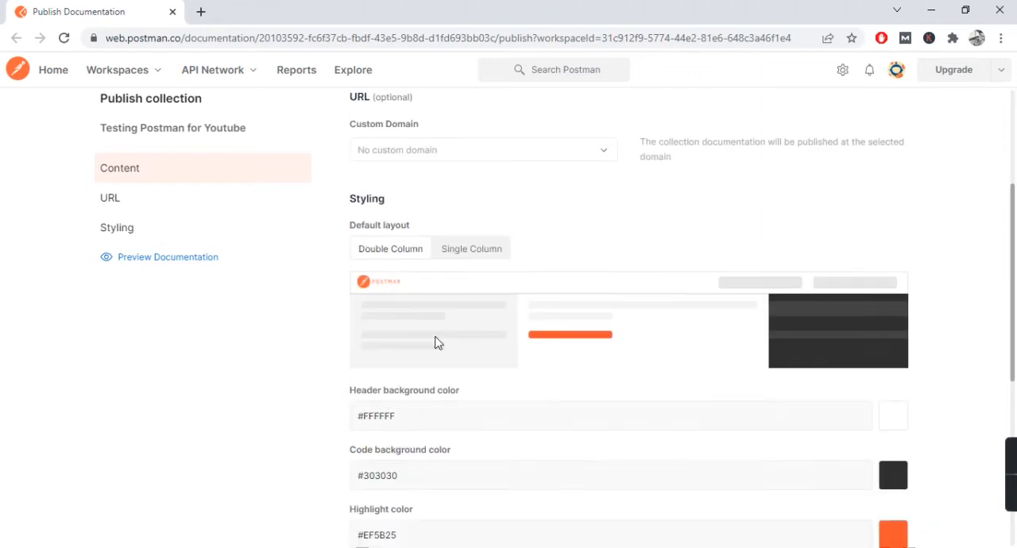
scroll("down", 3)
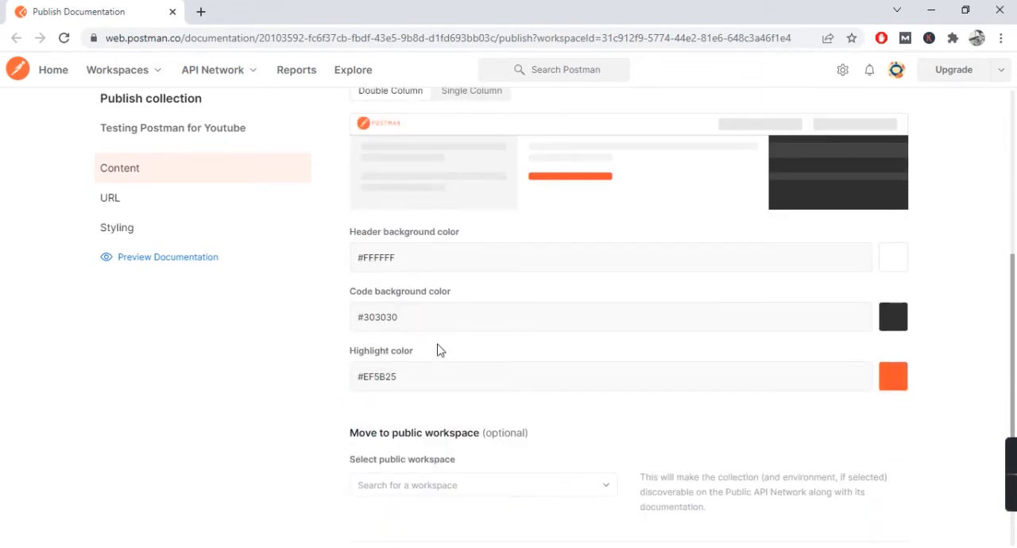
scroll("down", 3)
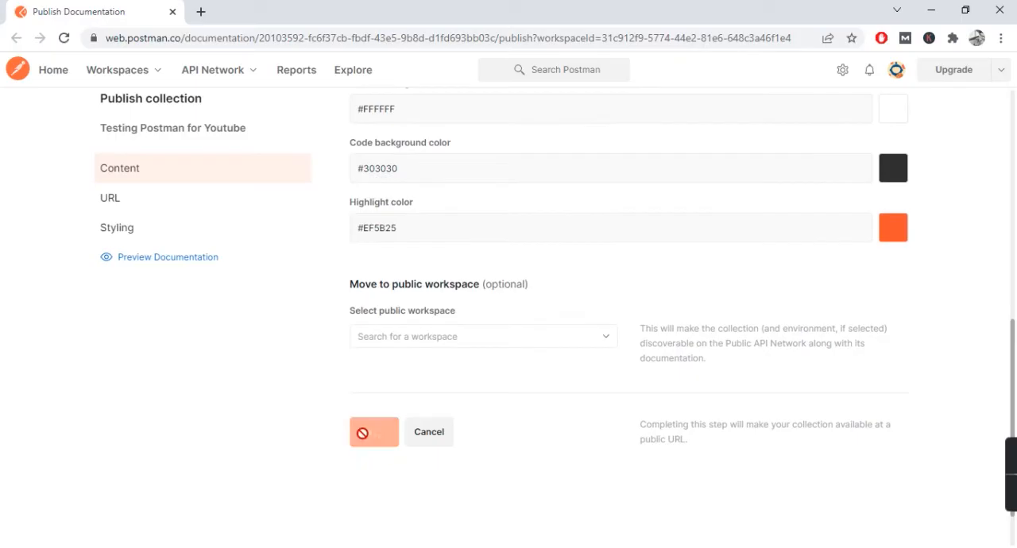
left_click(373, 431)
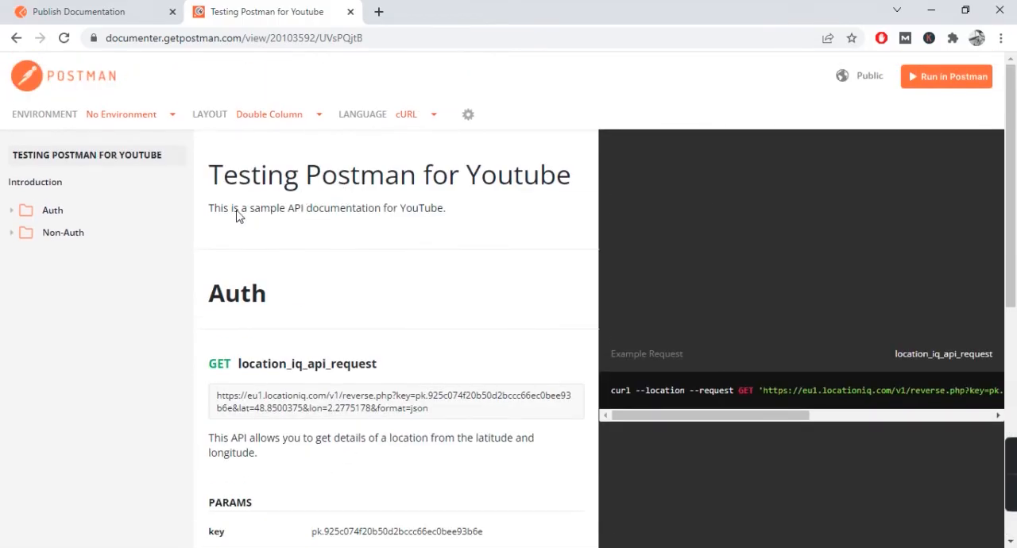
- Scroll the published page through the Auth and Non-Auth requests to the example response
scroll("down", 3)
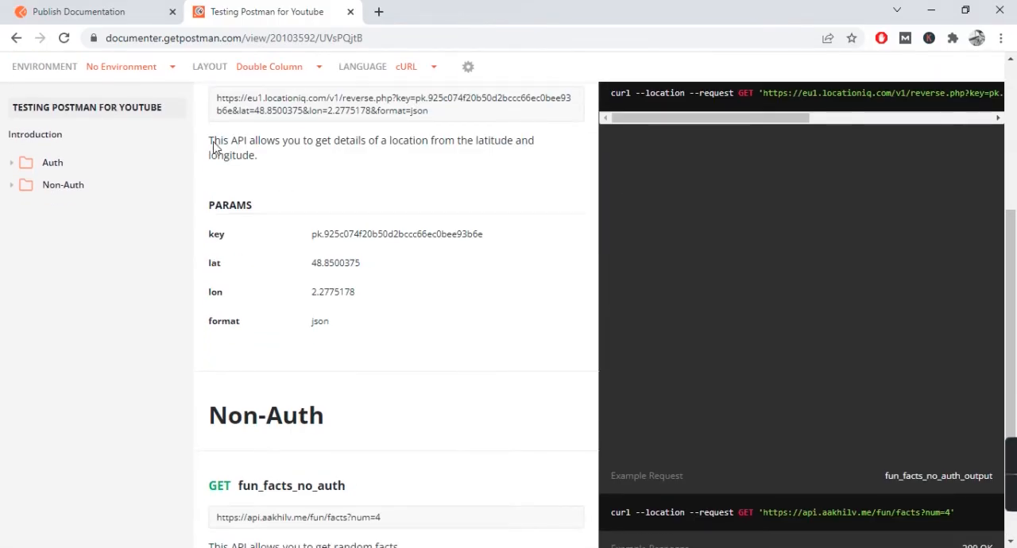
scroll("down", 3)
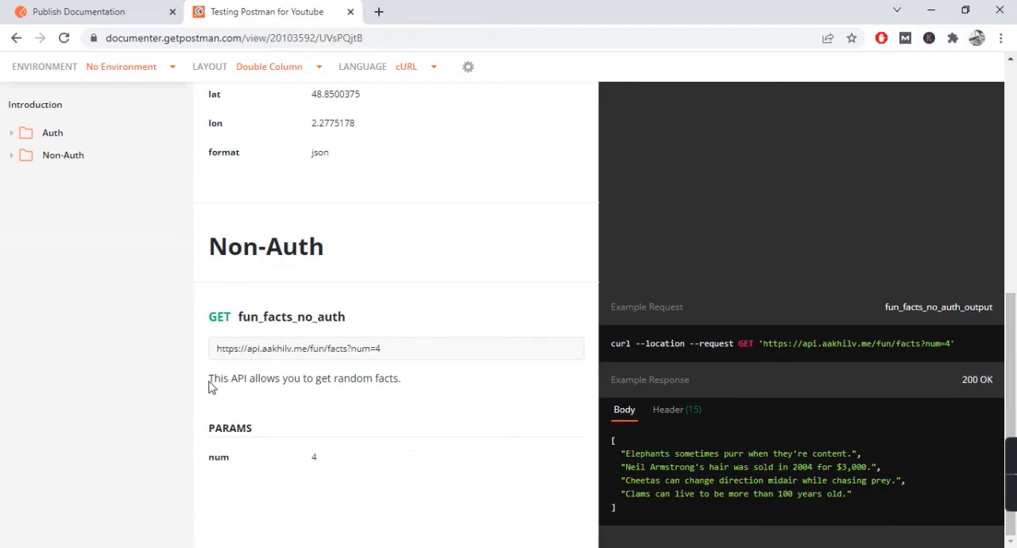
scroll("up", 3)
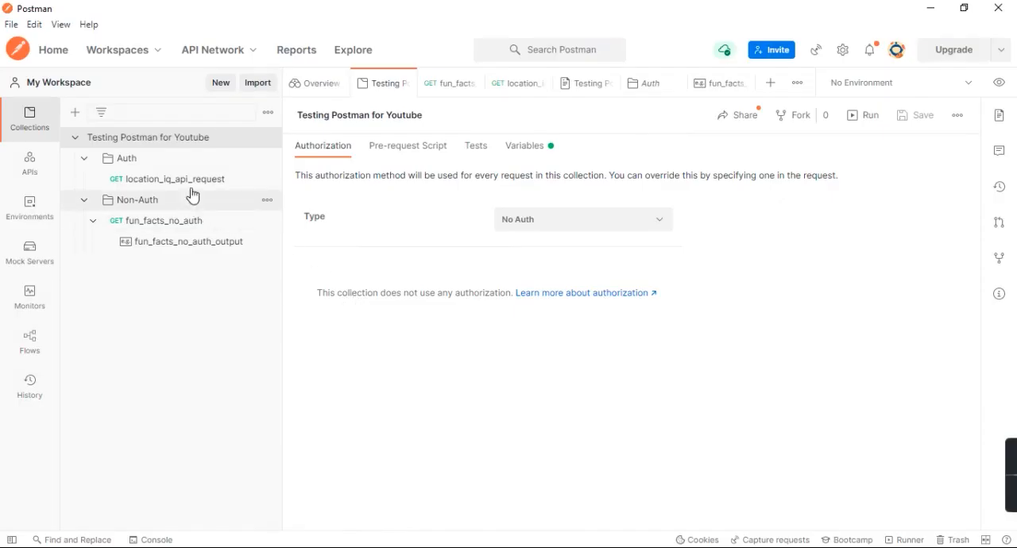
- Add 'Testing to see if this updates itself.' to location_iq_api_request's documentation
left_click(174, 177)
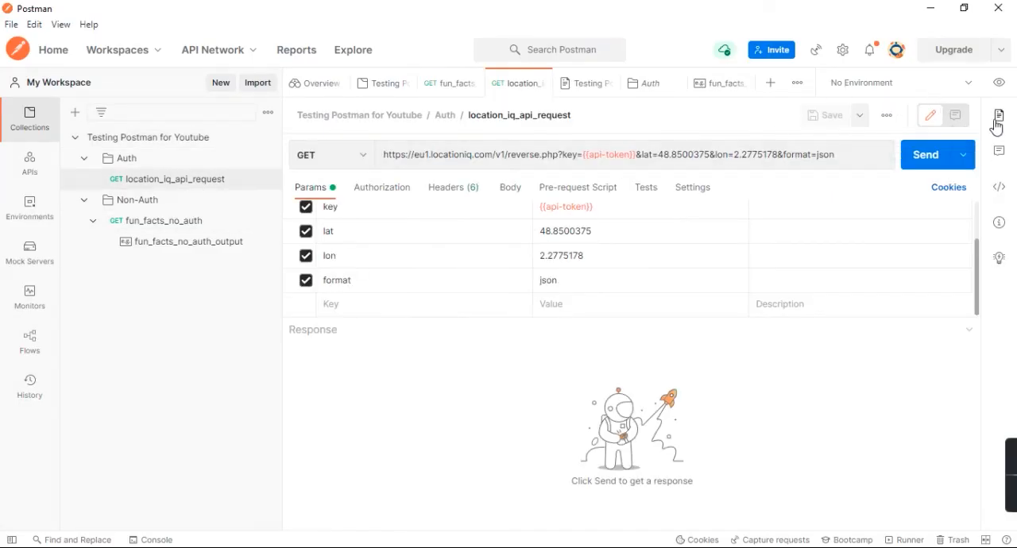
left_click(998, 115)
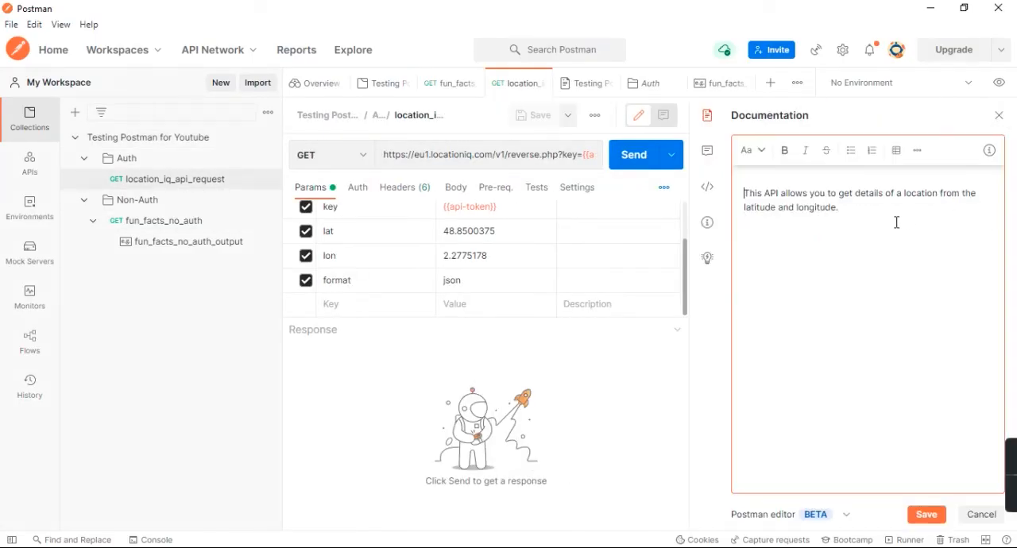
type("Testing")
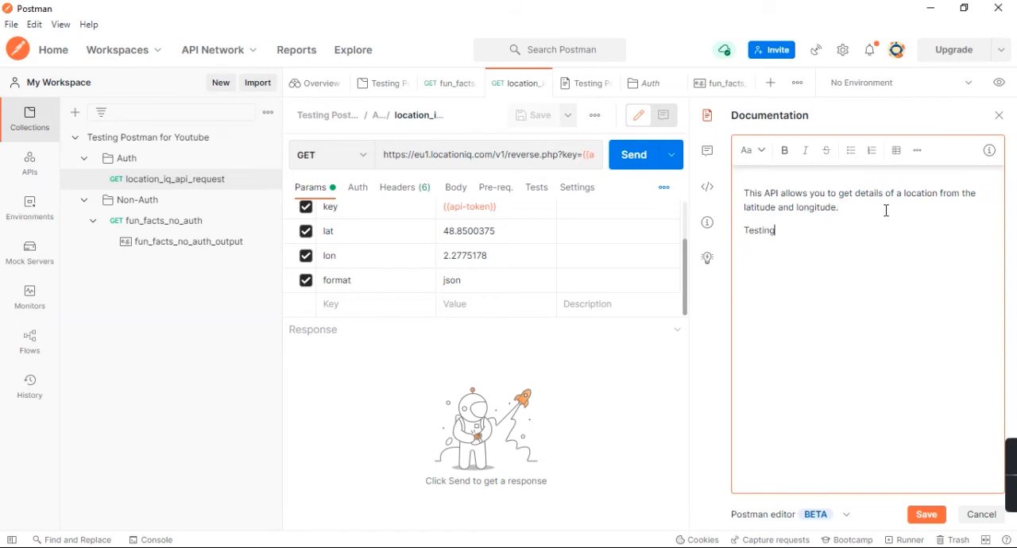
type("to see if this up")
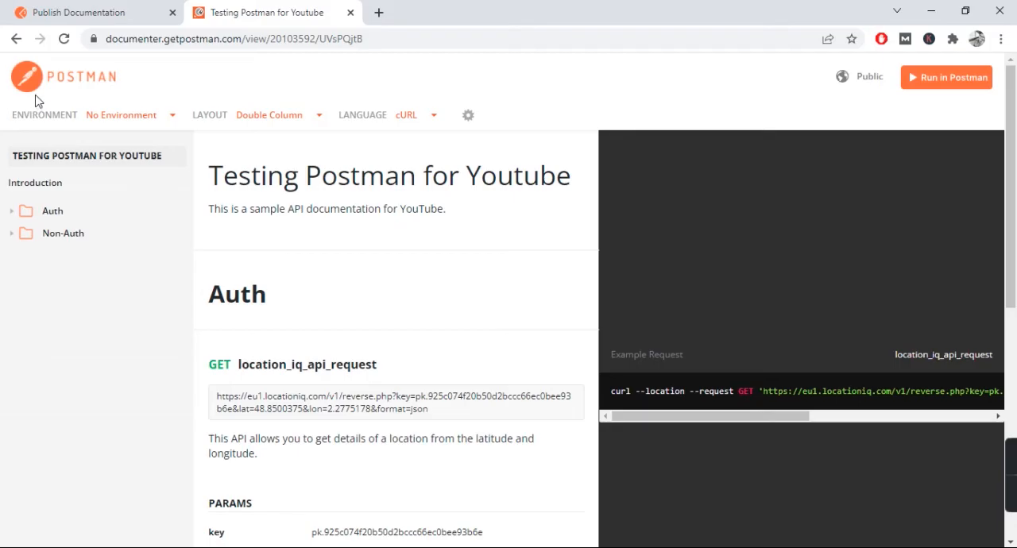
- Reload the public docs to confirm 'Testing to see if this updates itself.' appears, then return to Postman
left_click(64, 38)
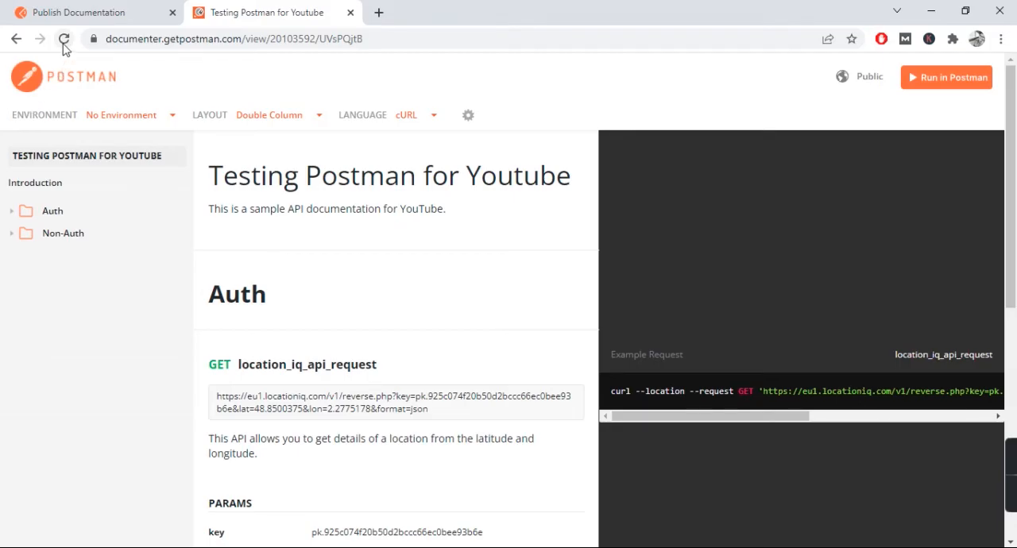
left_click(63, 38)
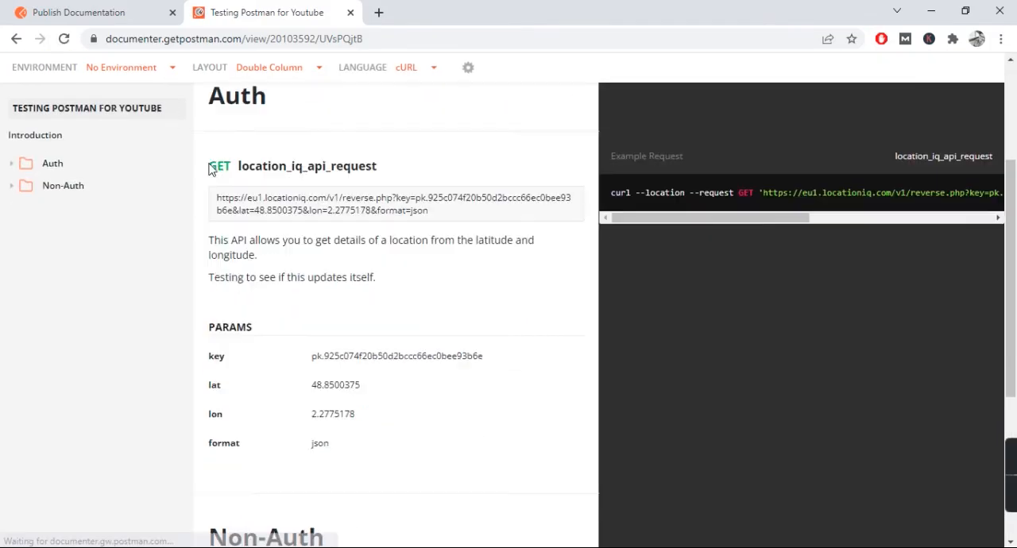
scroll("down", 3)
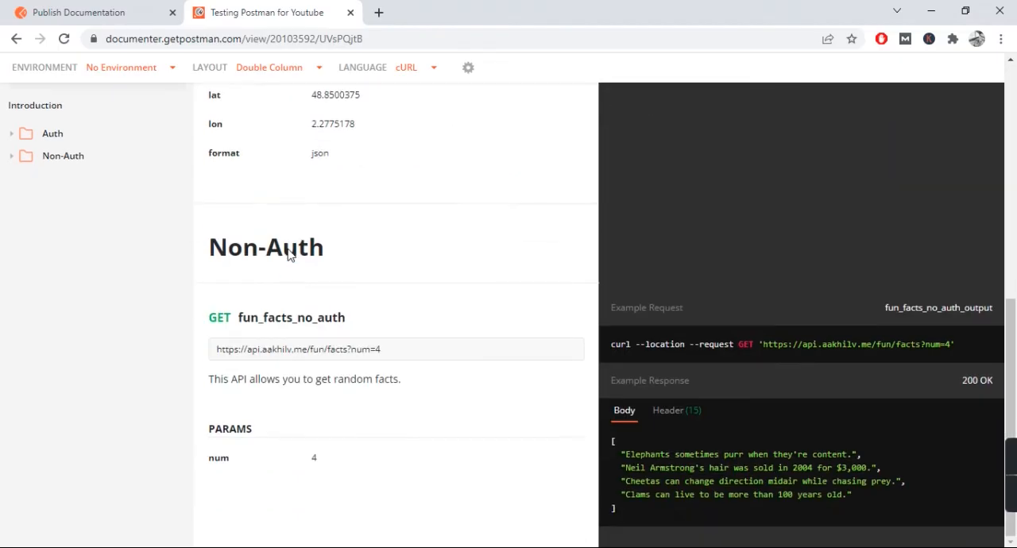
left_click(52, 133)
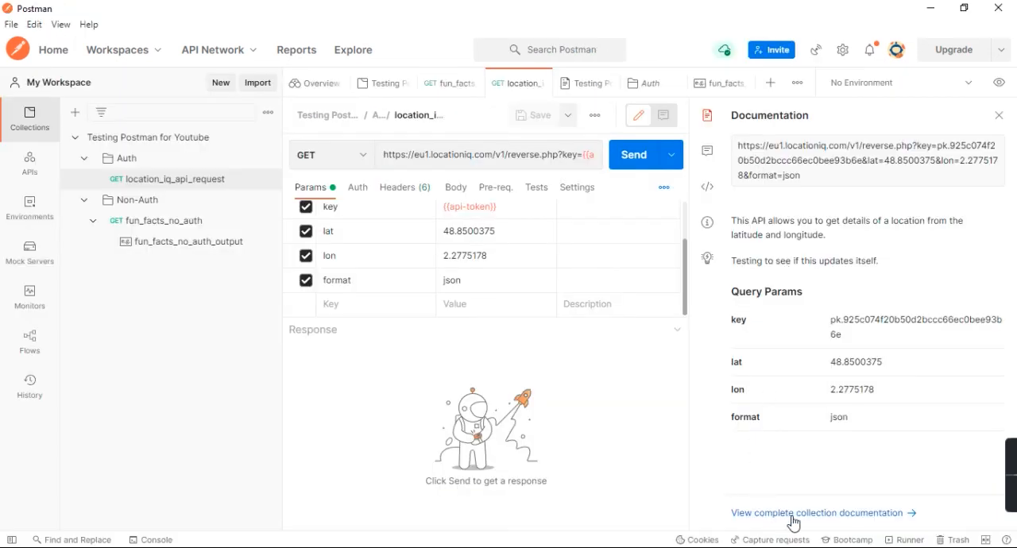
- Open 'Edit published documentation' for the Testing Postman for Youtube collection
left_click(816, 512)
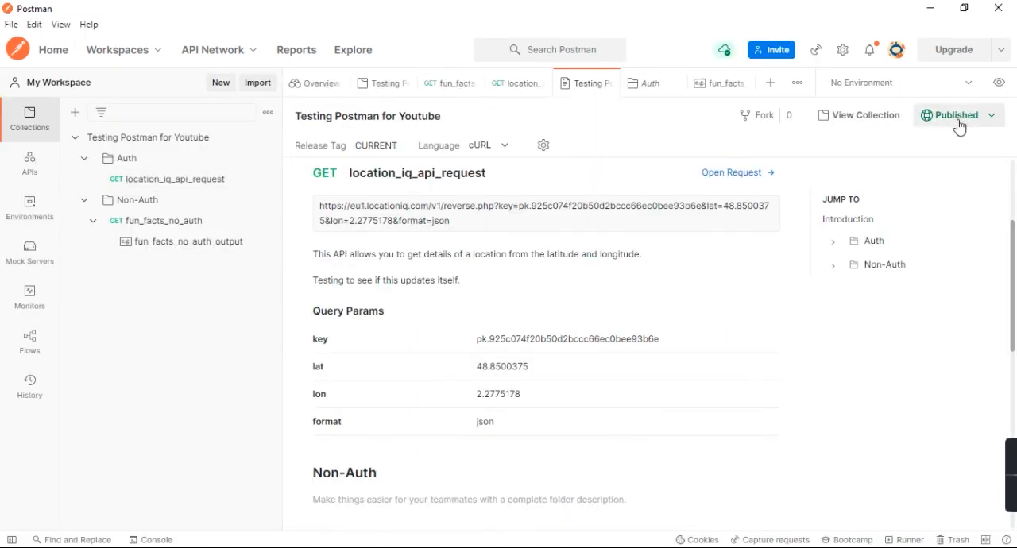
left_click(957, 114)
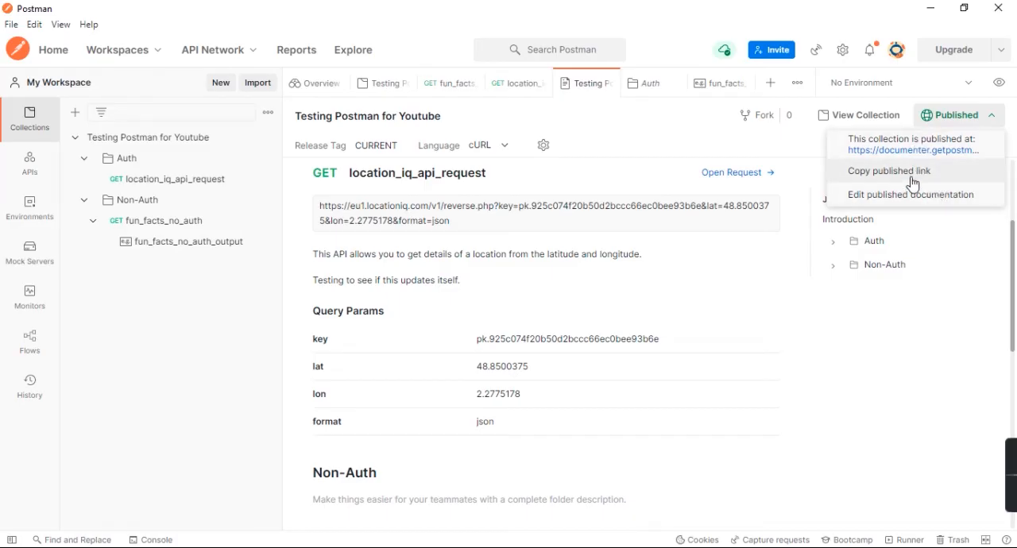
mouse_move(887, 197)
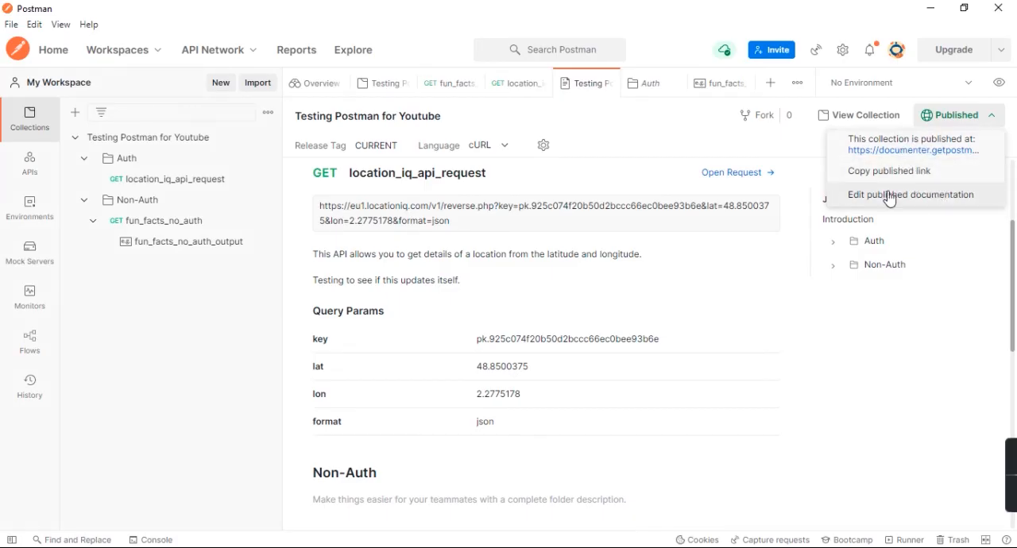
left_click(911, 195)
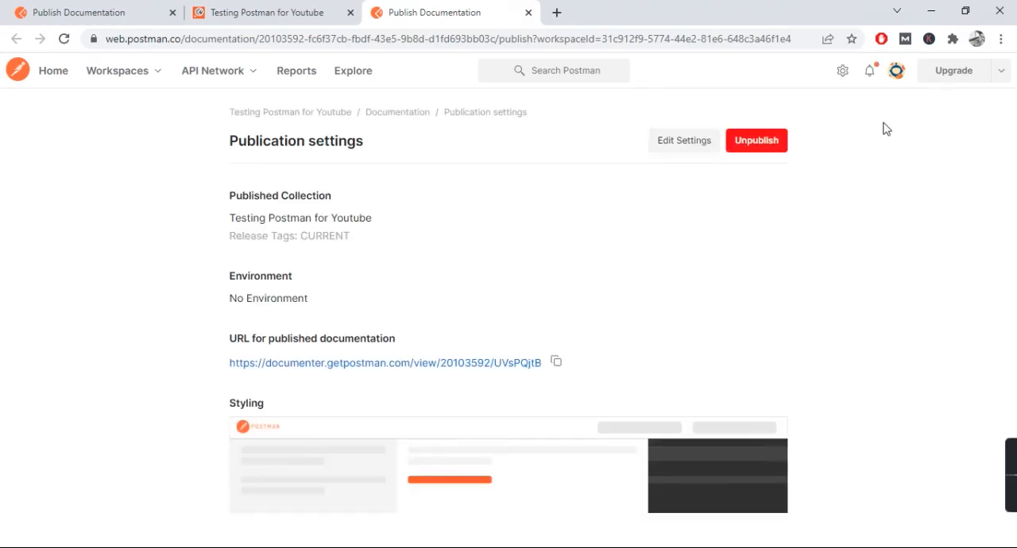
- Unpublish the collection documentation and reload the public page to see the 404
left_click(756, 140)
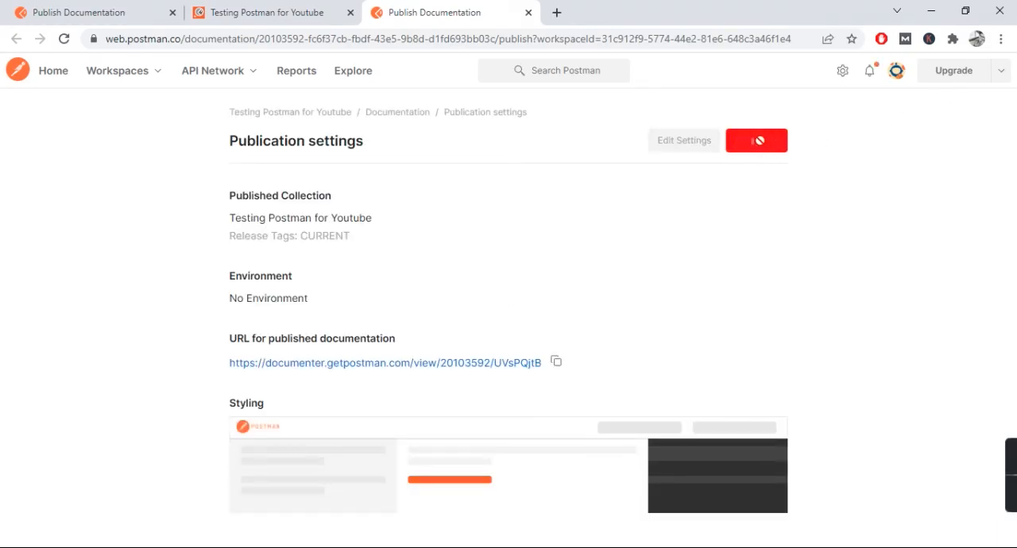
left_click(755, 141)
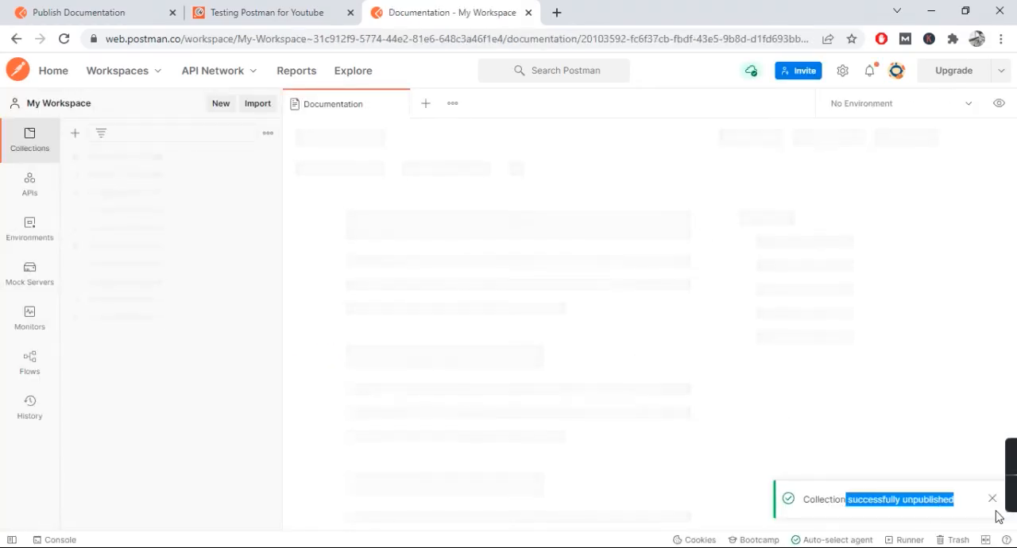
left_click(270, 12)
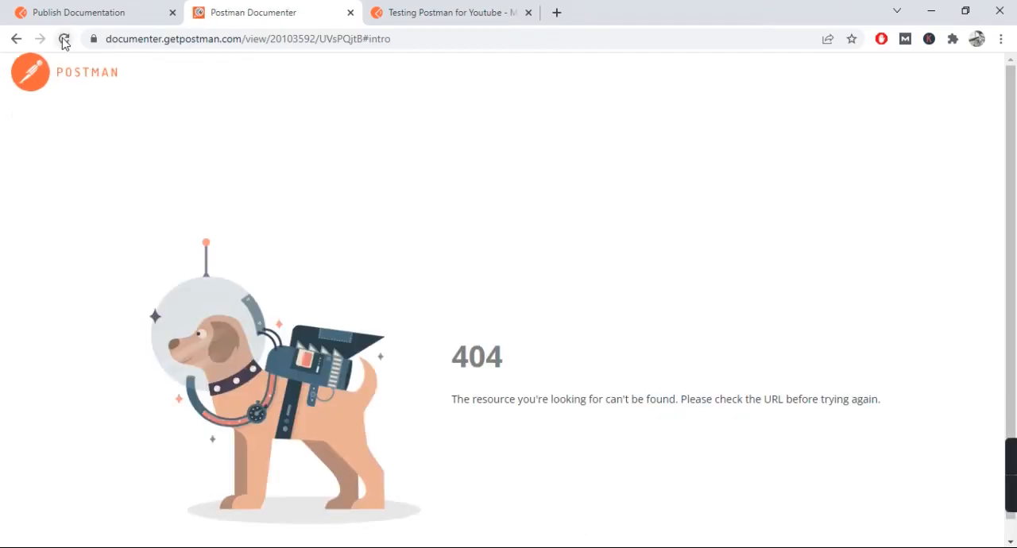
left_click(445, 12)
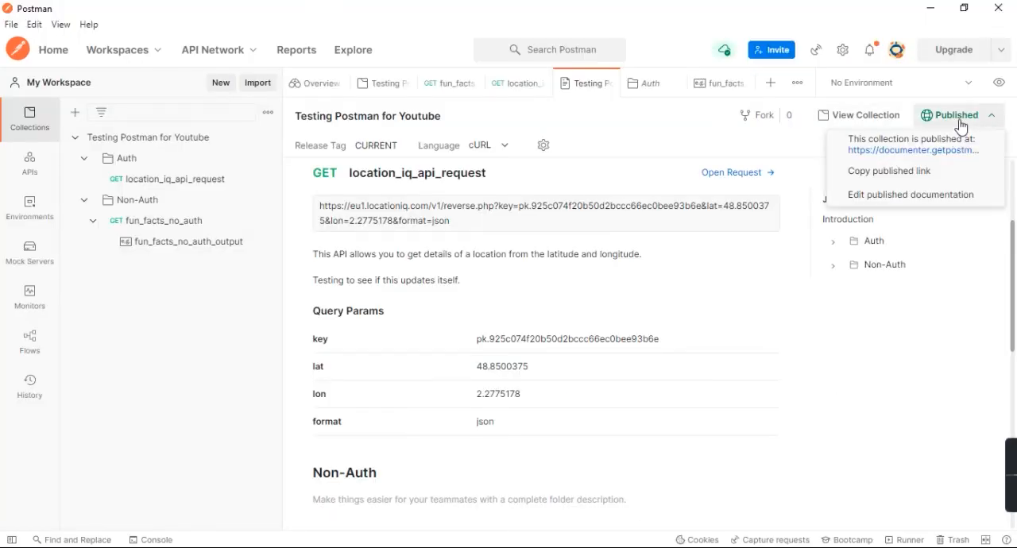
- Republish the Testing Postman for Youtube documentation and scroll the reloaded public docs
left_click(908, 194)
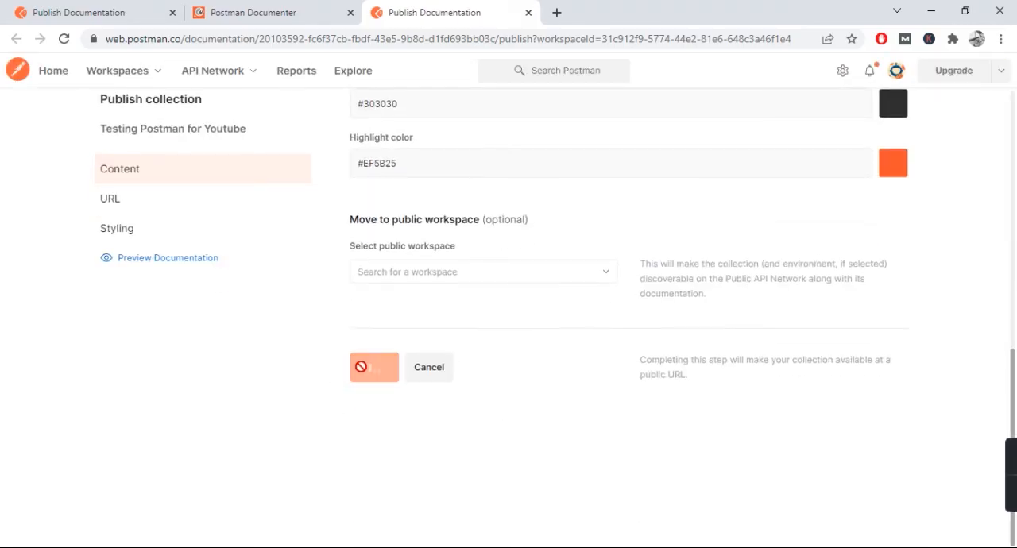
left_click(373, 367)
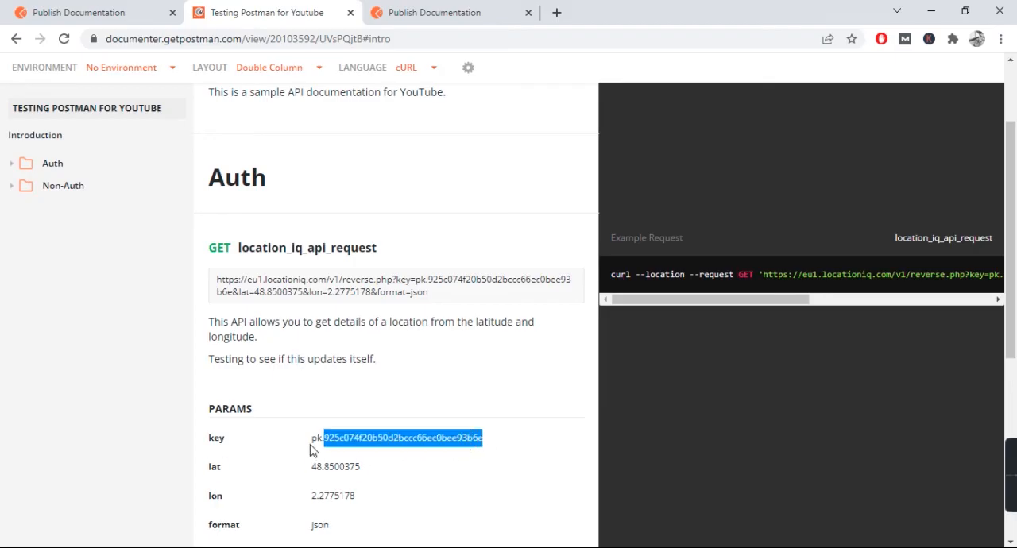
scroll("down", 3)
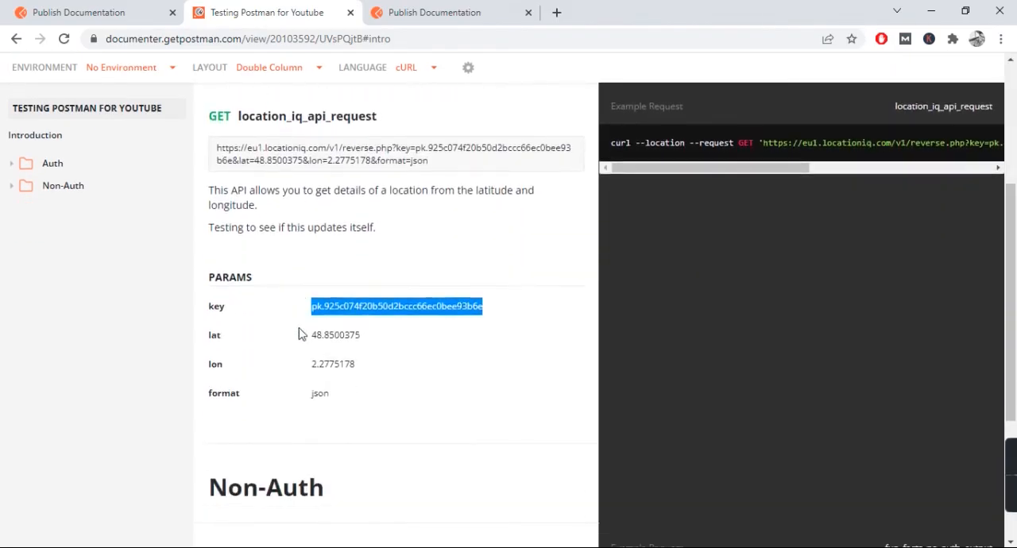